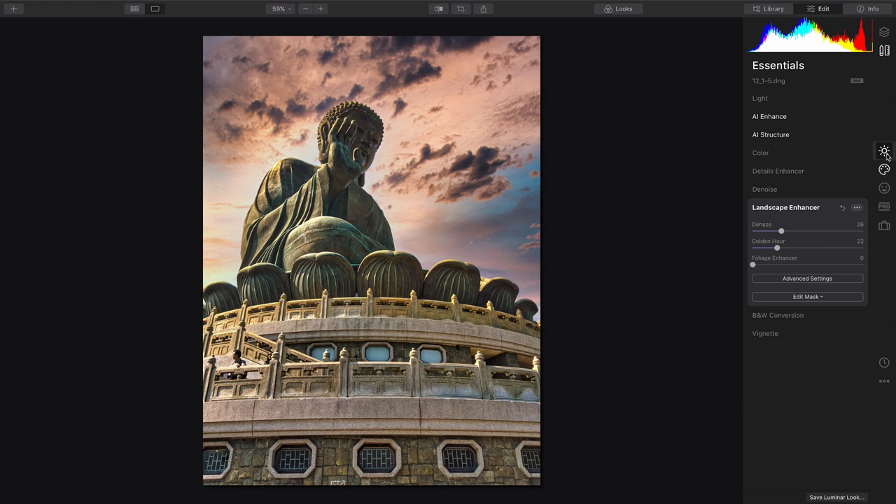
mouse_move(674, 143)
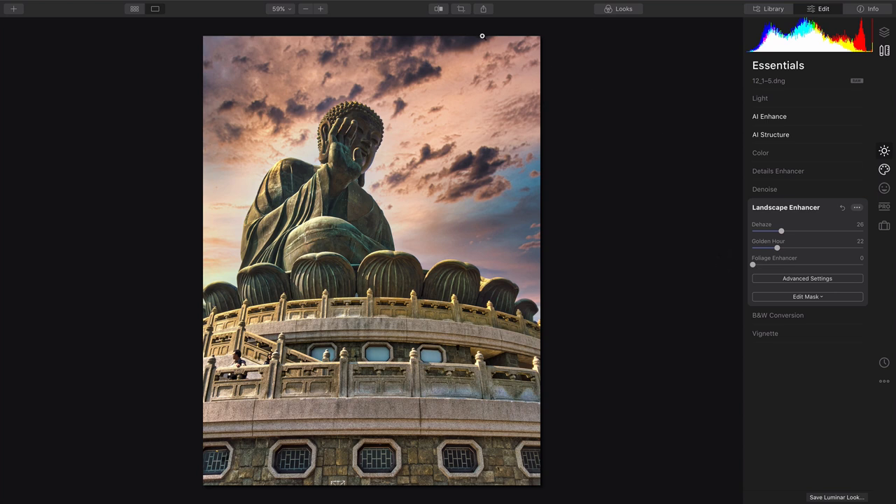
Reset all adjustments via Image > Adjustments > Reset Adjustments, restoring the original blue sky
left_click(435, 9)
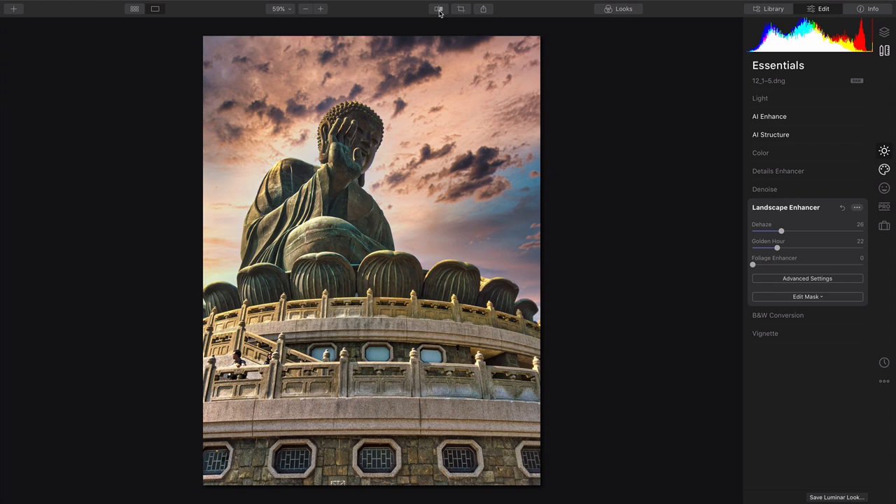
left_click(439, 9)
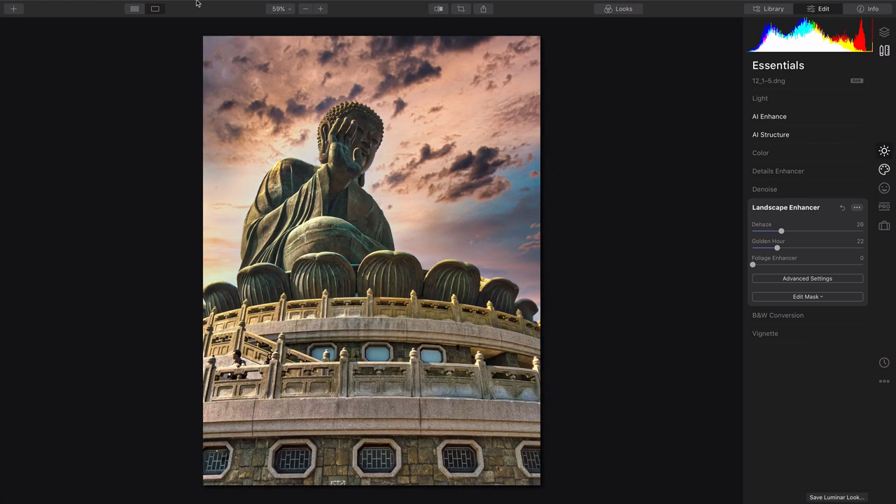
left_click(144, 5)
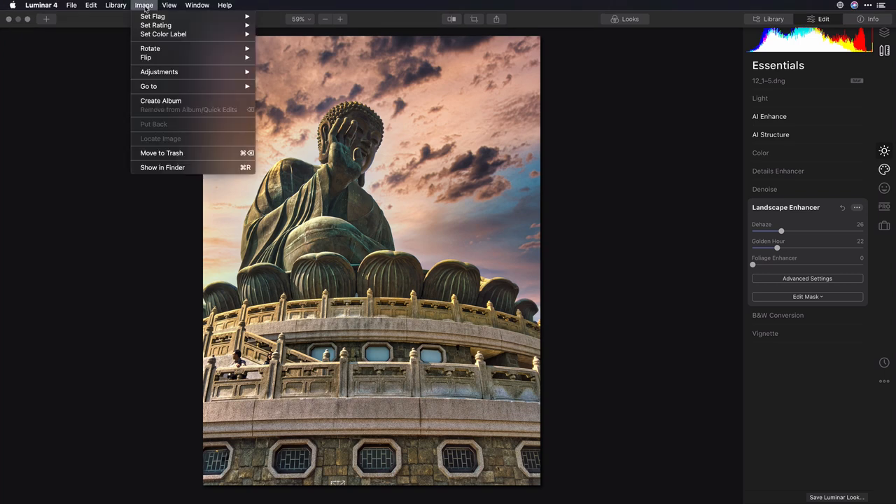
mouse_move(159, 72)
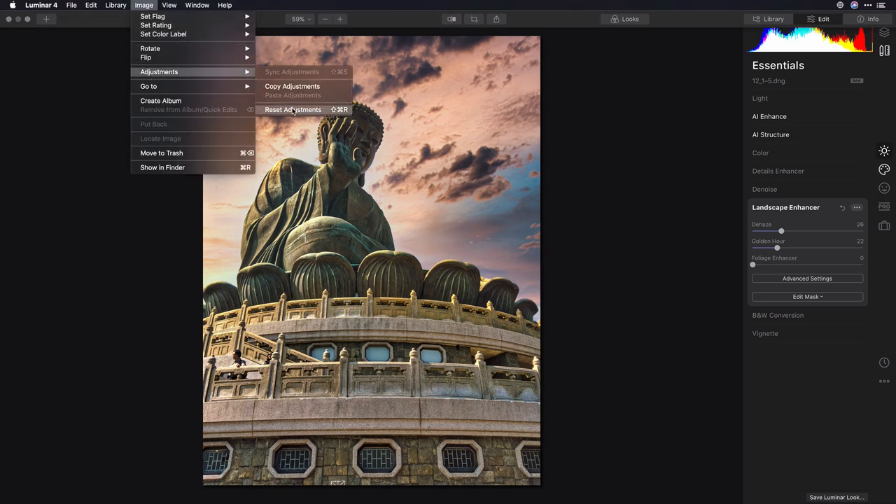
left_click(293, 110)
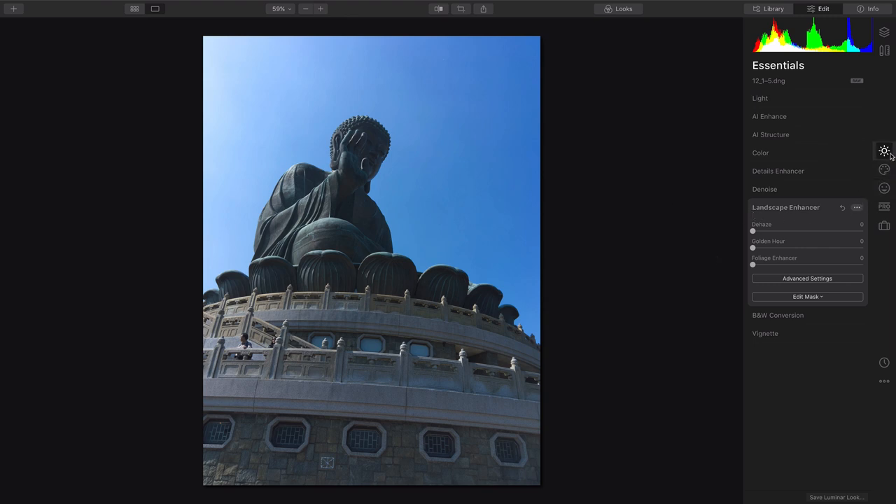
Set AI Enhance's AI Accent to about 77
left_click(770, 116)
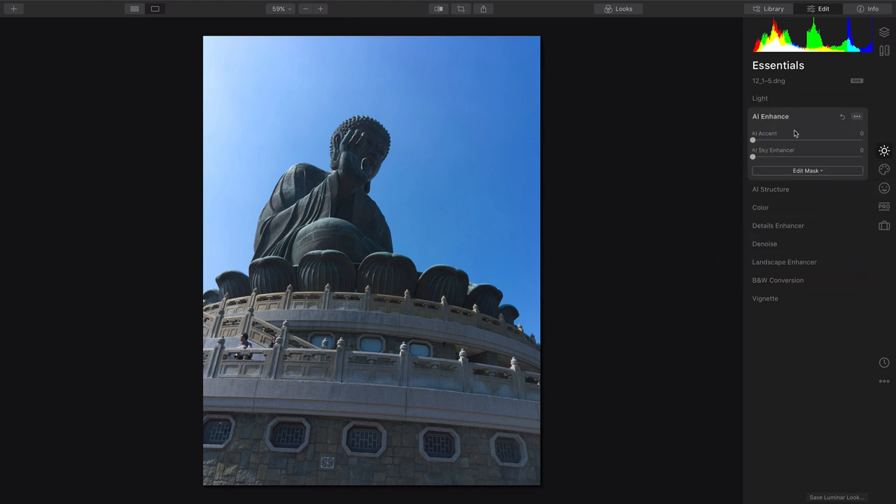
left_click_drag(753, 140, 836, 140)
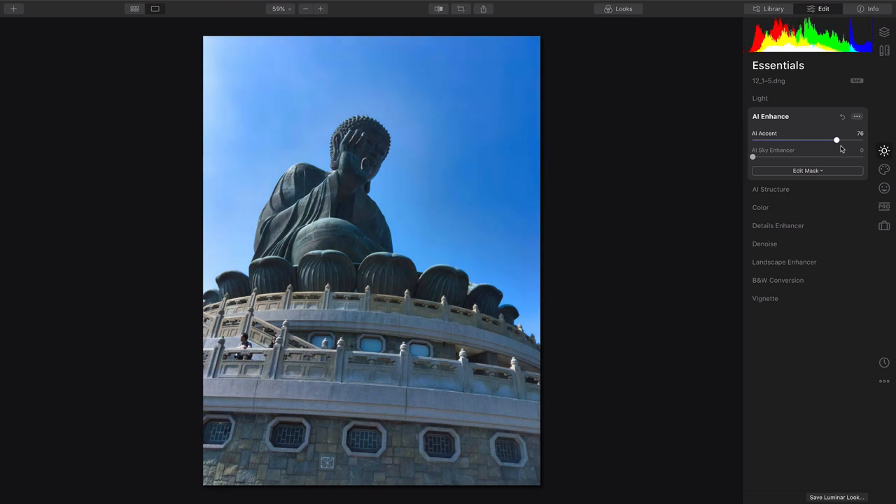
left_click_drag(836, 139, 826, 140)
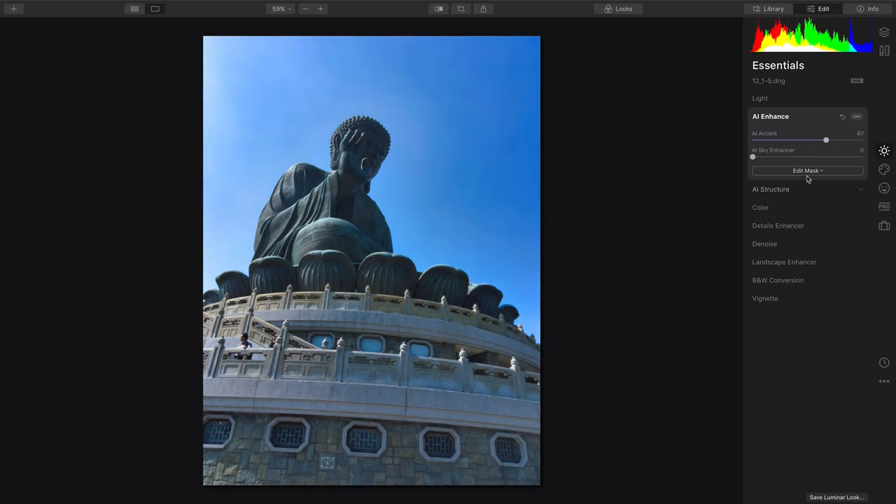
left_click_drag(825, 140, 838, 140)
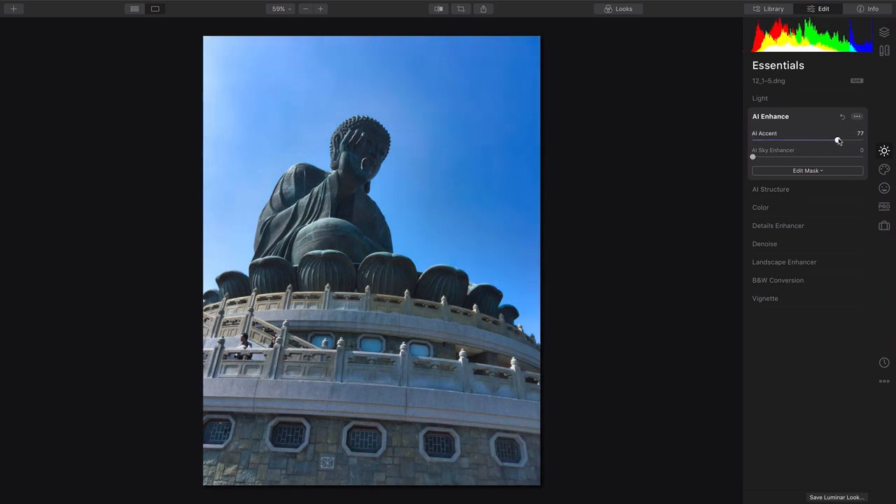
left_click_drag(838, 140, 834, 140)
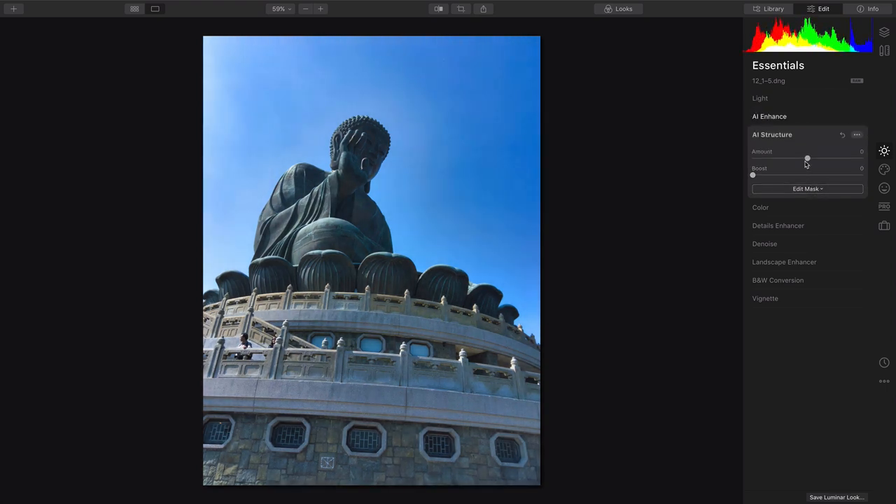
Set the AI Structure Amount to about 36
left_click_drag(807, 159, 833, 159)
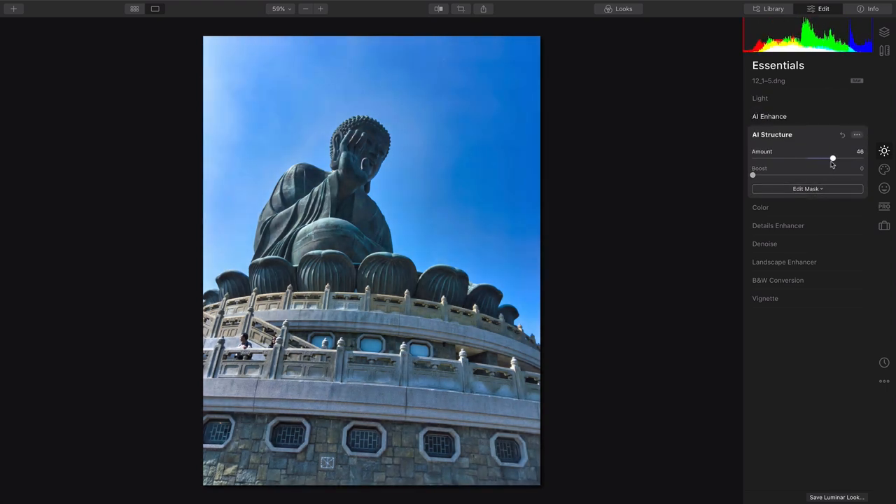
left_click_drag(832, 159, 811, 158)
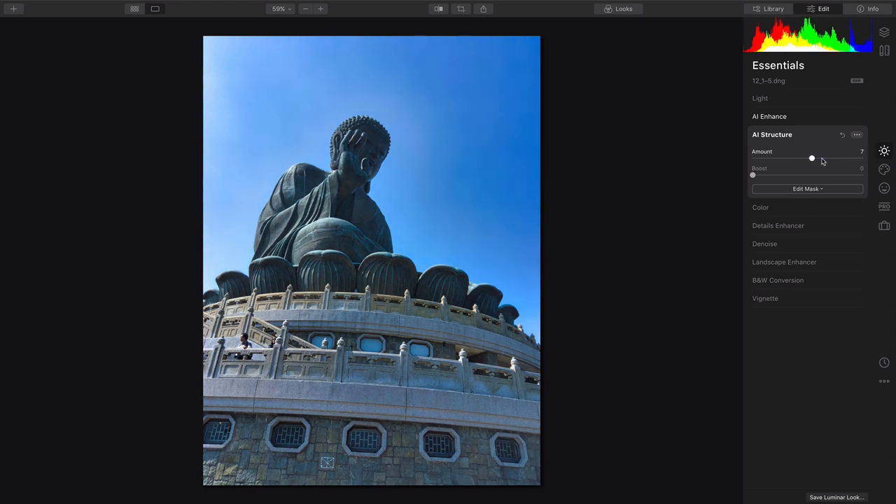
left_click_drag(812, 158, 827, 157)
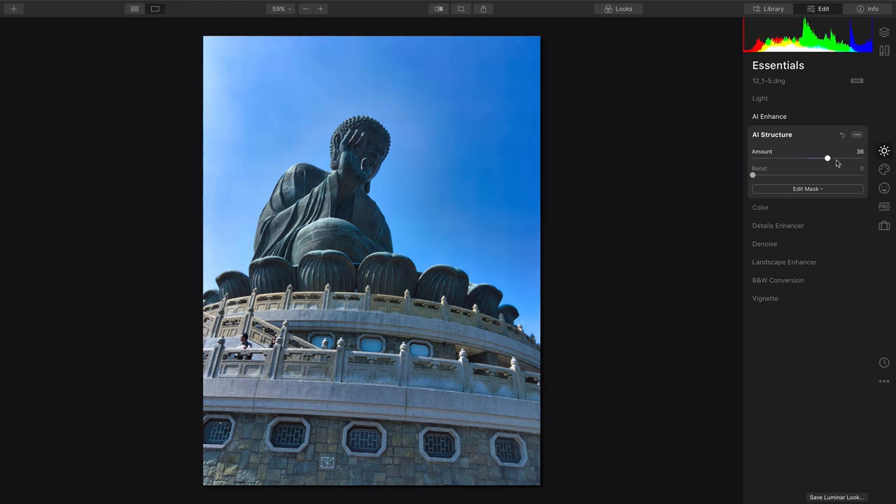
left_click_drag(827, 157, 850, 158)
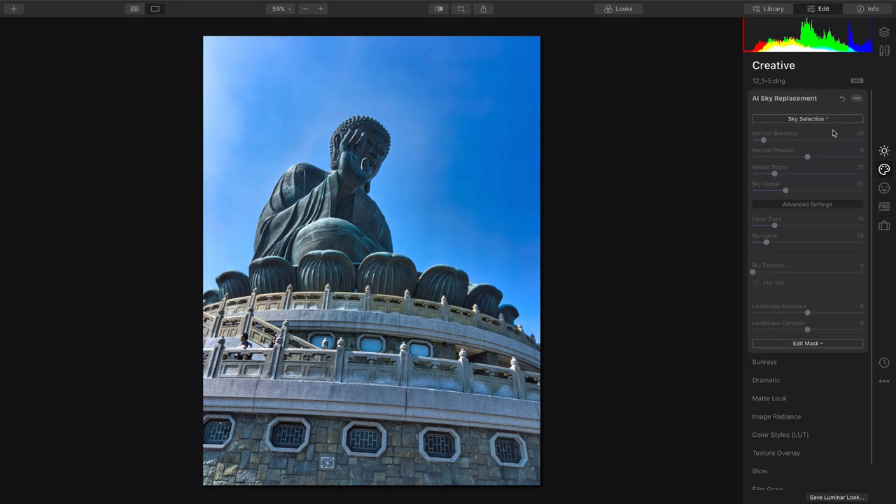
Preview the Blue Sky 5, Dramatic Sunset 1 and Dramatic Sunset 2 replacement skies
left_click(807, 119)
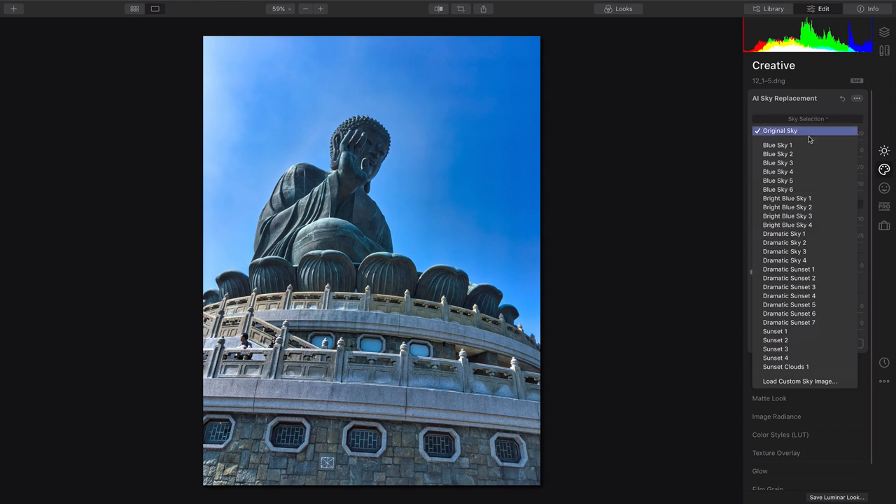
left_click(777, 180)
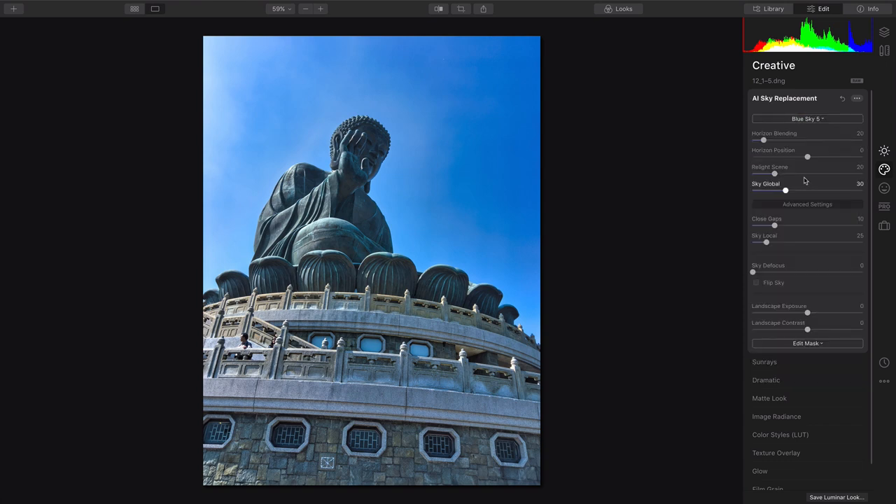
left_click(807, 118)
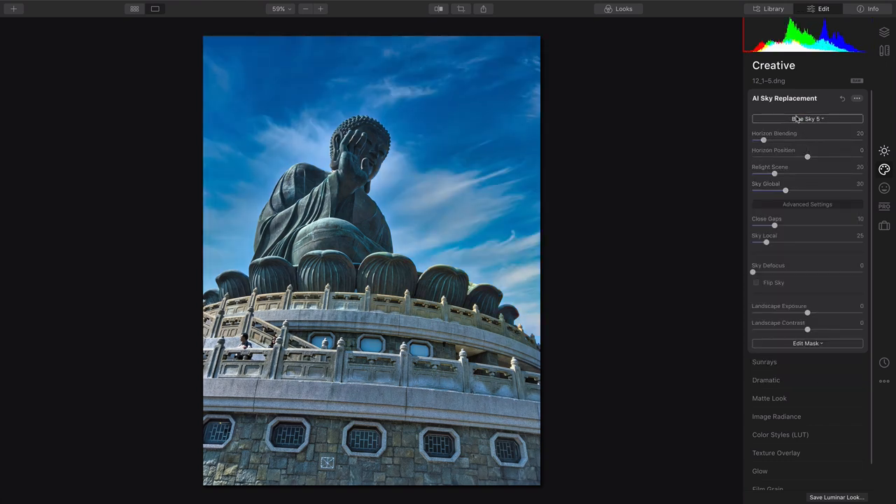
left_click(807, 118)
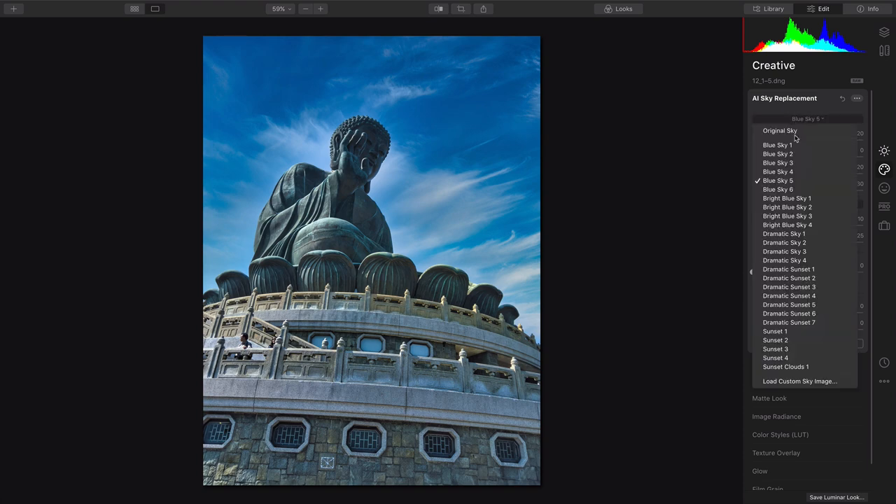
left_click(788, 269)
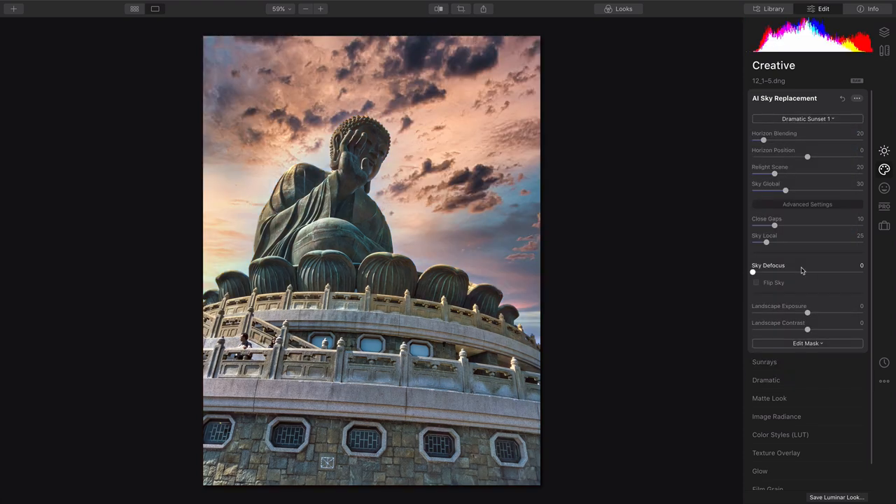
left_click(807, 118)
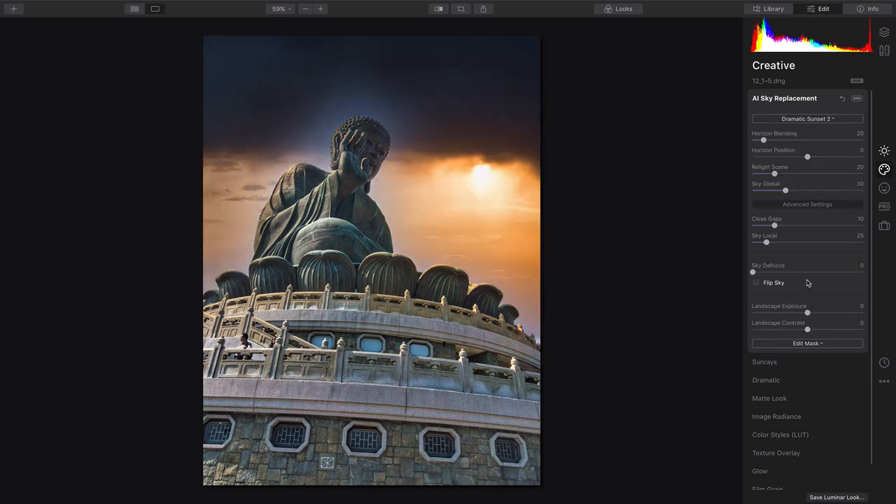
Try Dramatic Sunset 4, 6 and 2, then settle on Dramatic Sunset 3
left_click(808, 118)
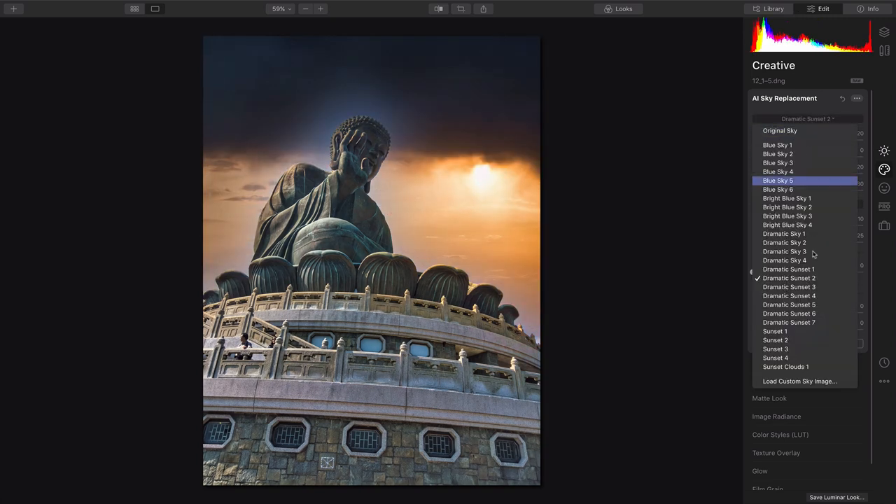
left_click(789, 295)
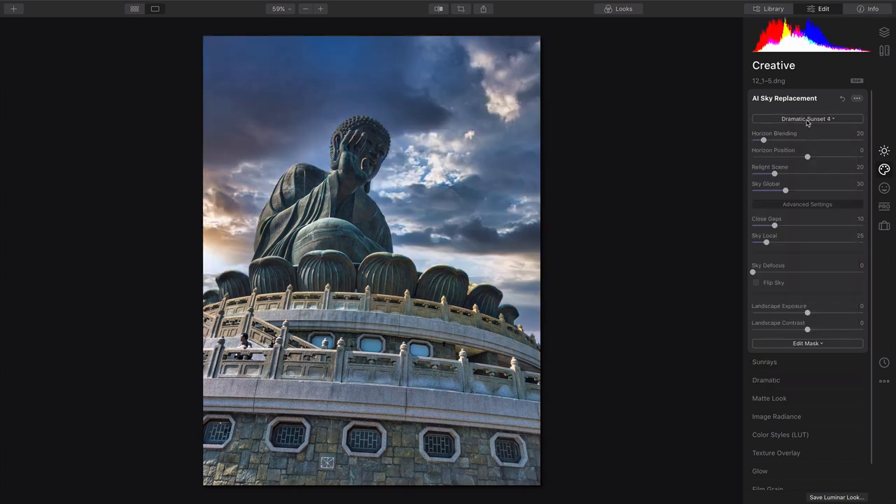
left_click(807, 118)
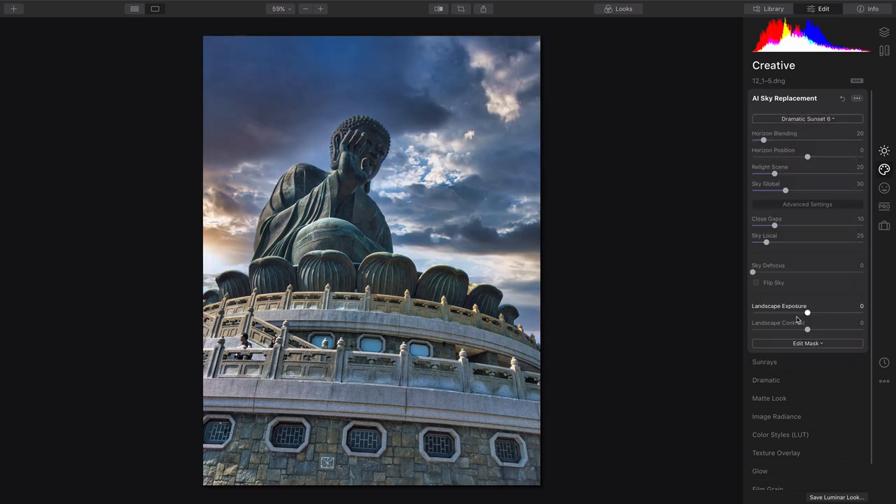
left_click(807, 119)
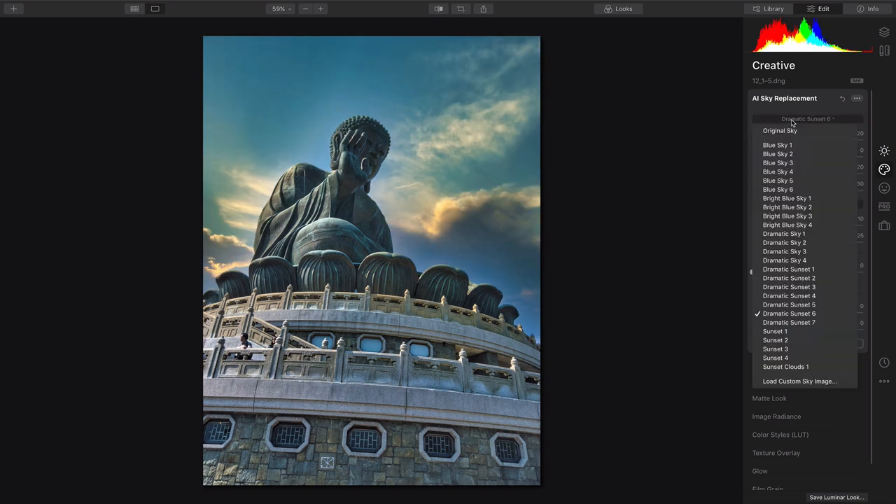
left_click(789, 278)
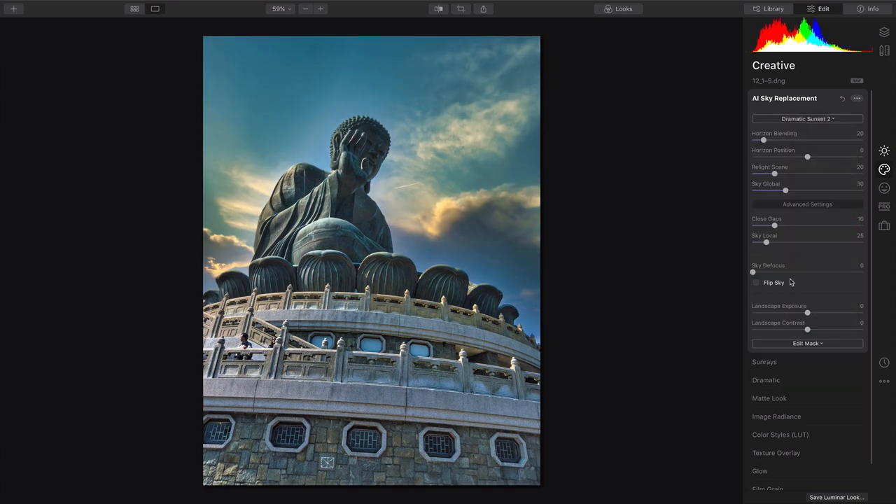
left_click(808, 118)
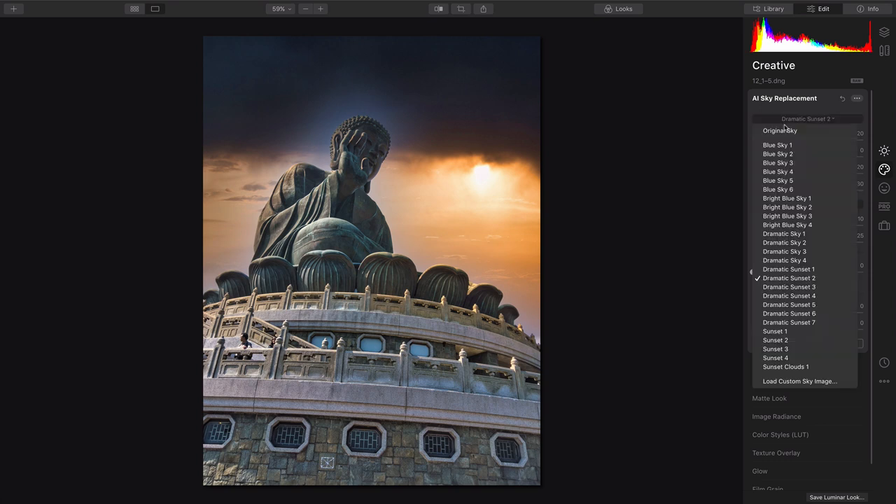
left_click(789, 287)
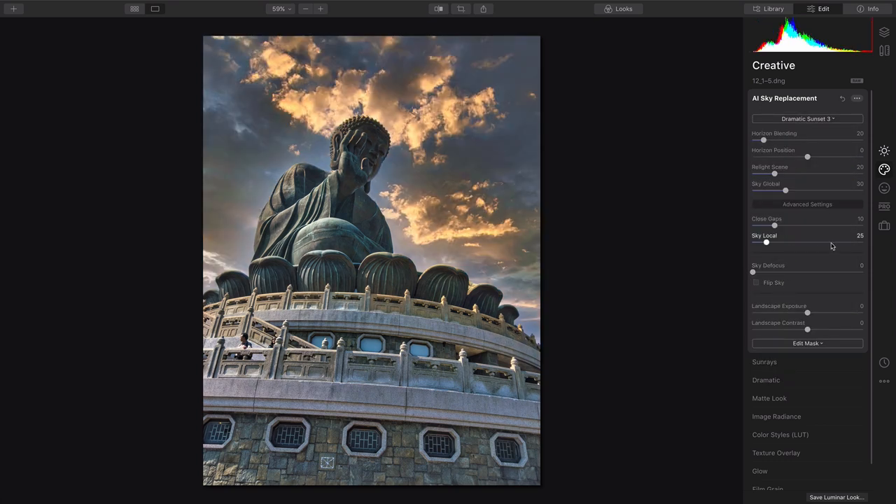
Mirror the sky, lower Sky Defocus to 3 and raise Horizon Blending to 153
left_click(758, 283)
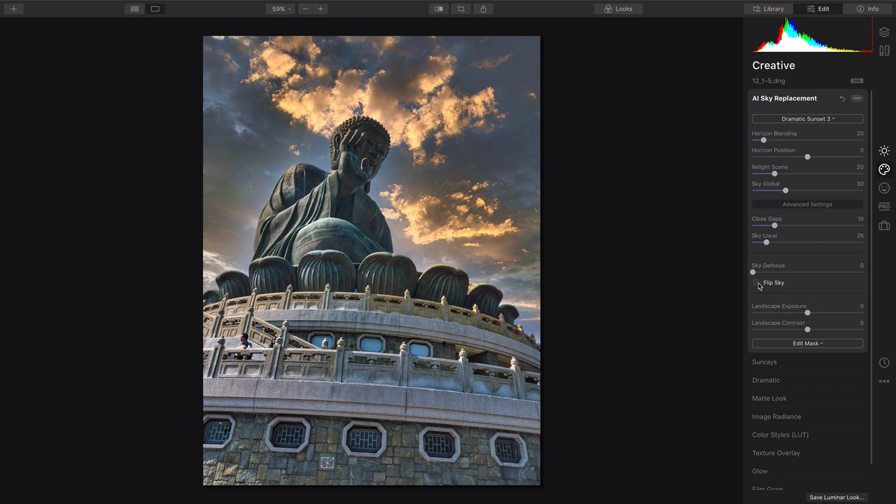
left_click(756, 283)
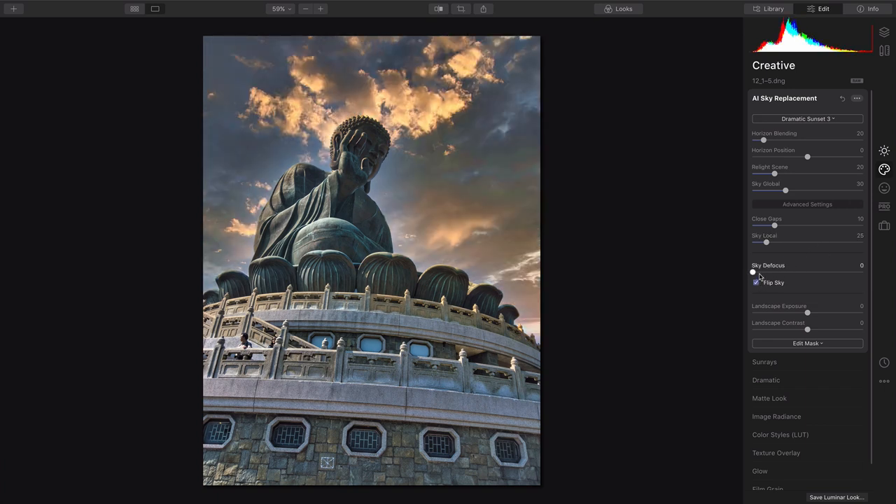
left_click_drag(753, 272, 758, 273)
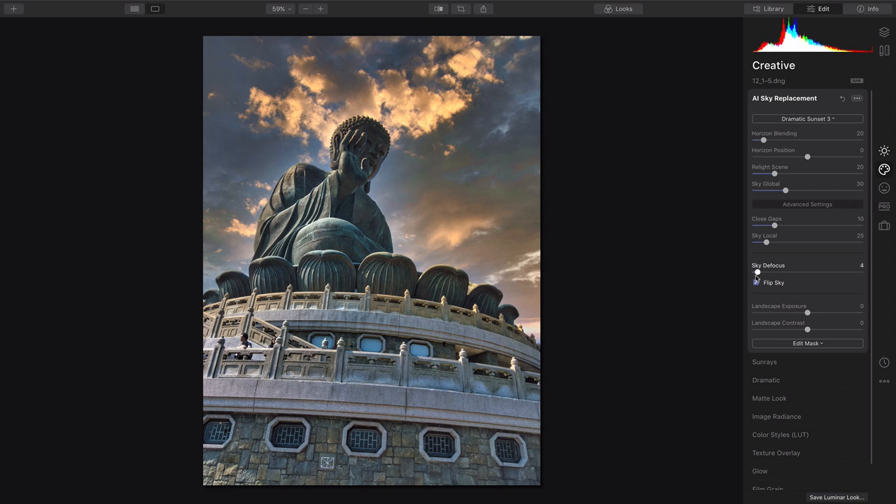
left_click(756, 283)
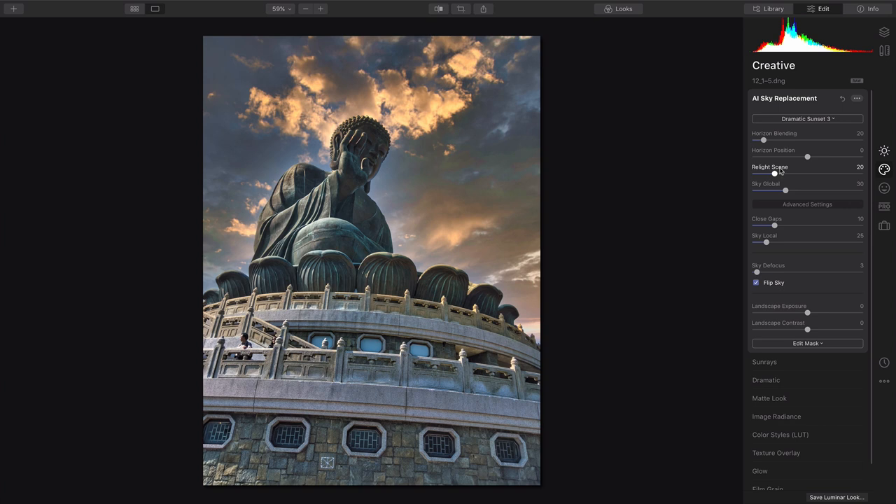
left_click_drag(764, 140, 801, 140)
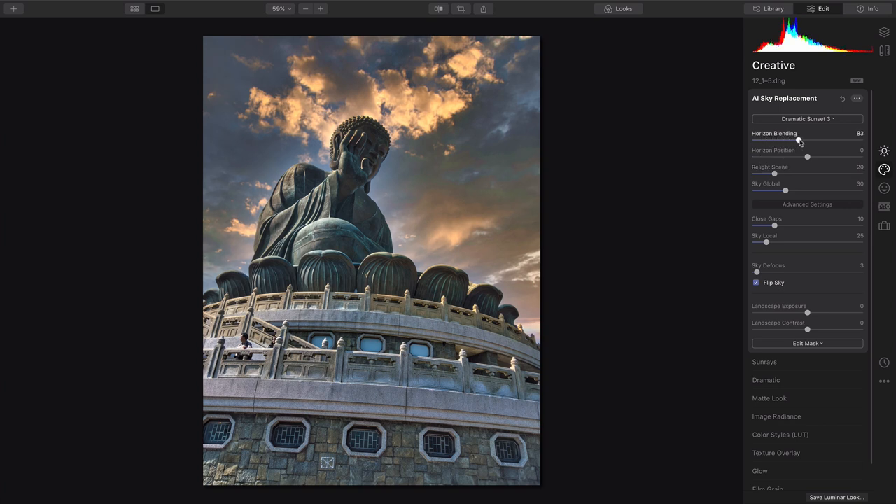
left_click_drag(799, 140, 837, 139)
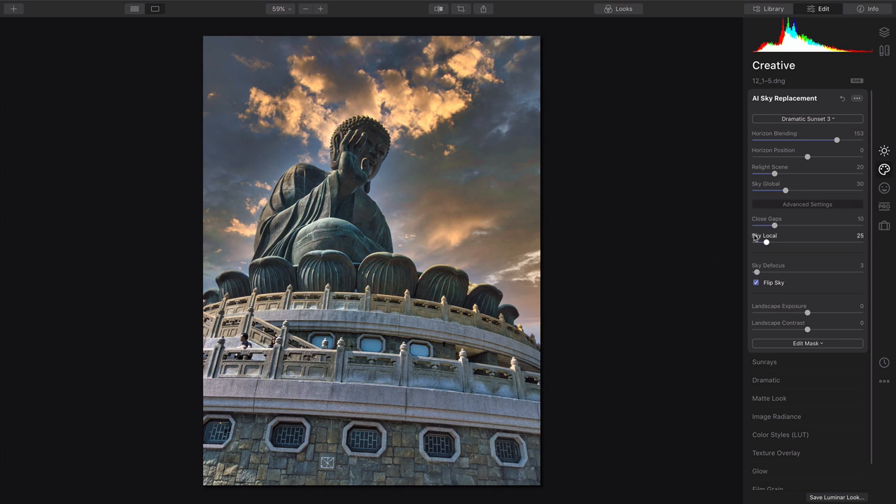
Set Relight Scene to 35, Landscape Exposure to 10 and Landscape Contrast to 7
left_click_drag(775, 173, 800, 173)
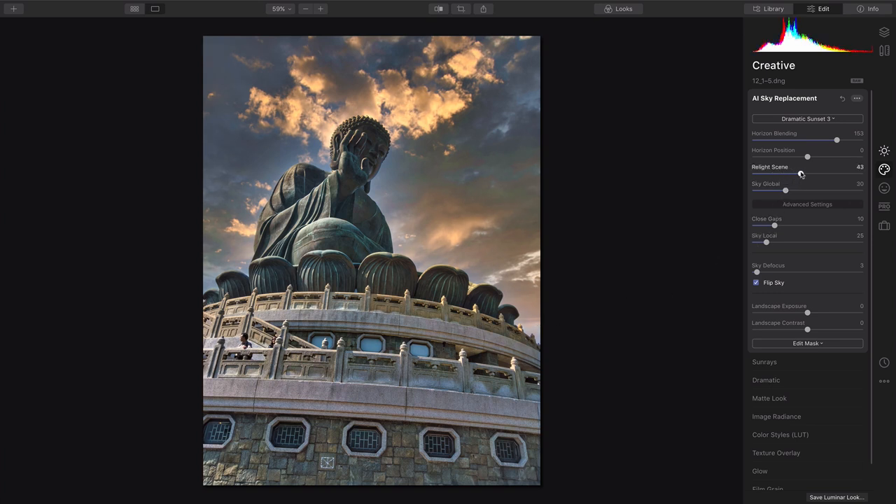
left_click_drag(802, 173, 755, 173)
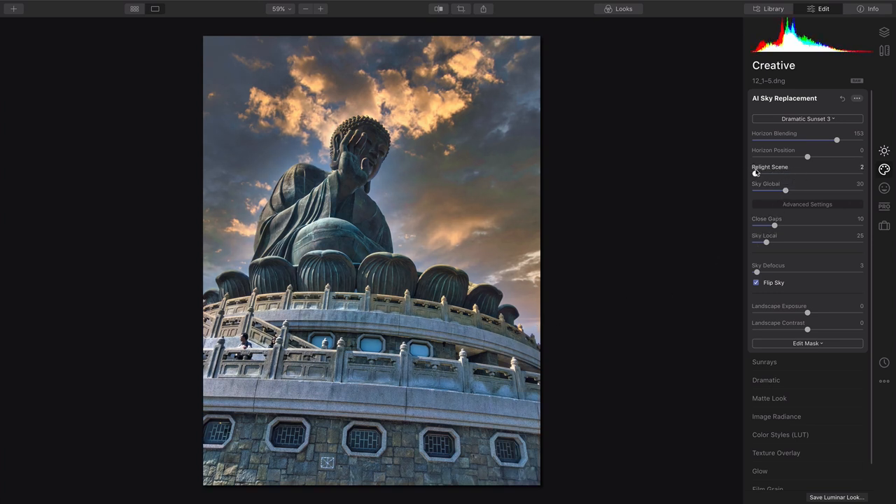
left_click_drag(758, 174, 791, 175)
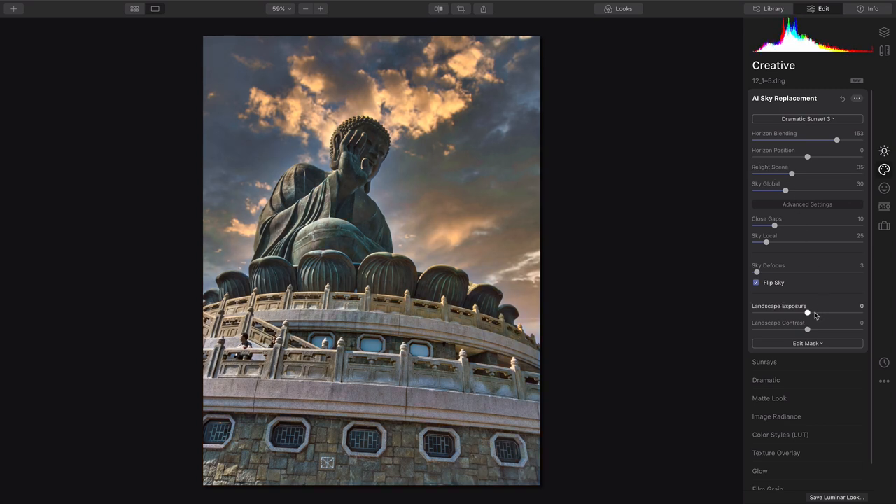
left_click_drag(807, 313, 814, 313)
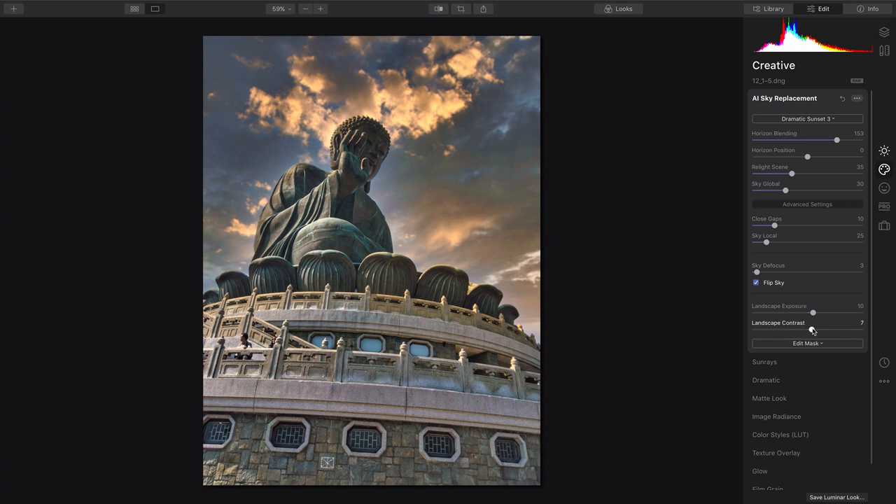
left_click_drag(812, 330, 814, 329)
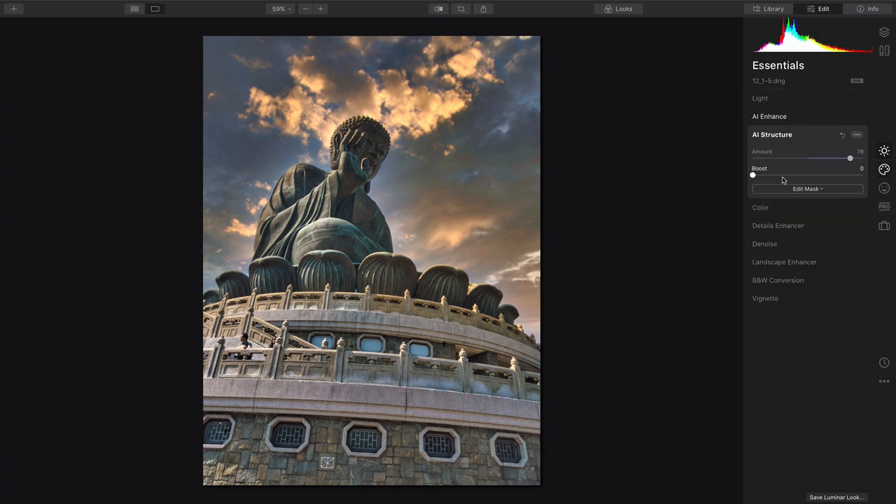
Set AI Structure Boost to about 13 and bring AI Accent to about 79
left_click_drag(752, 176, 797, 175)
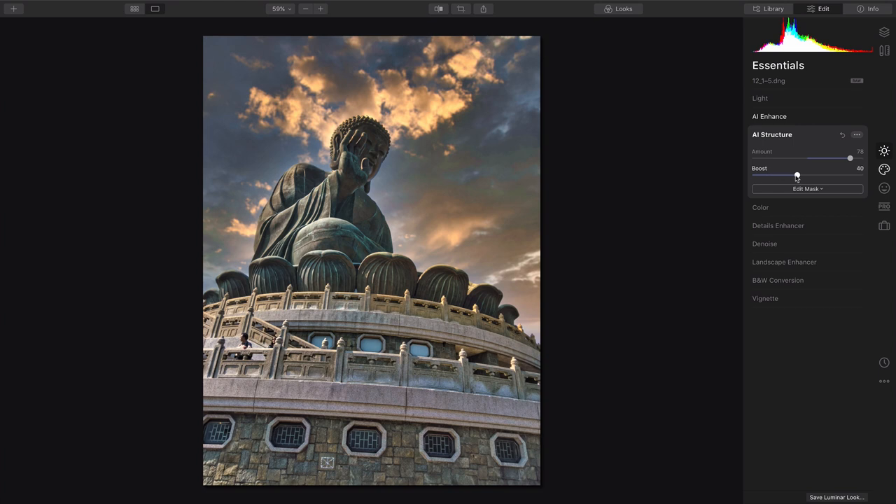
left_click_drag(797, 175, 766, 176)
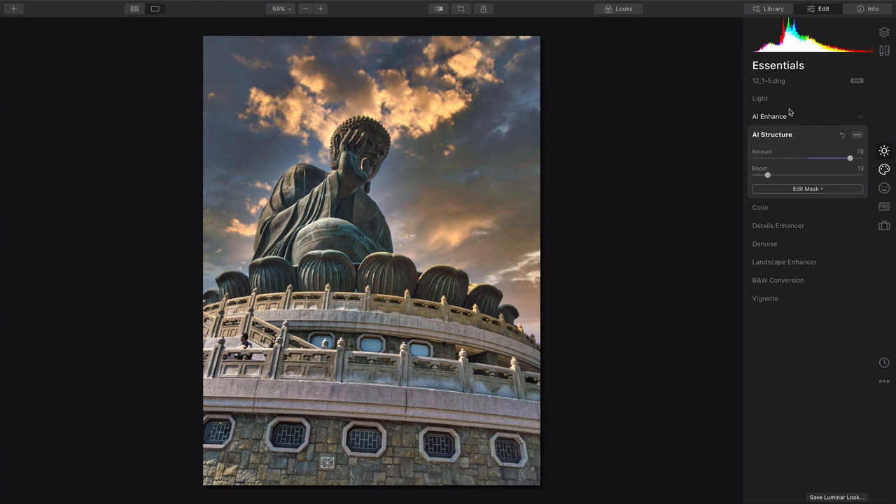
left_click(770, 116)
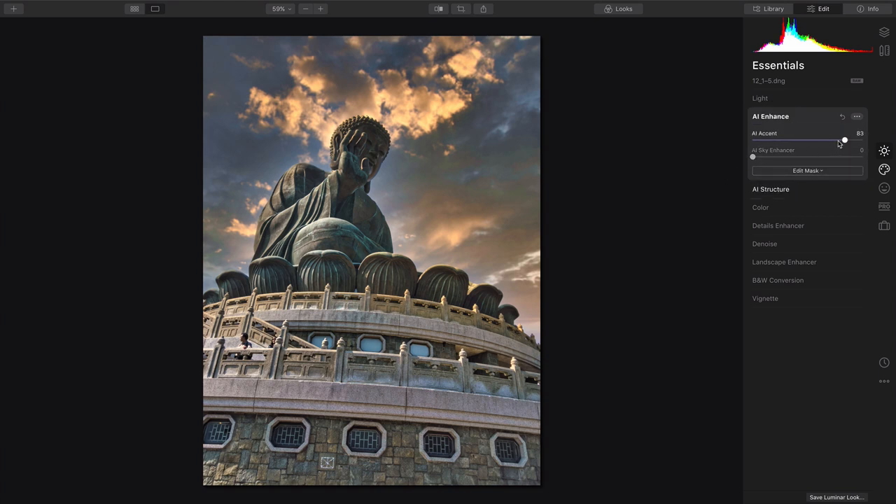
left_click_drag(845, 140, 840, 140)
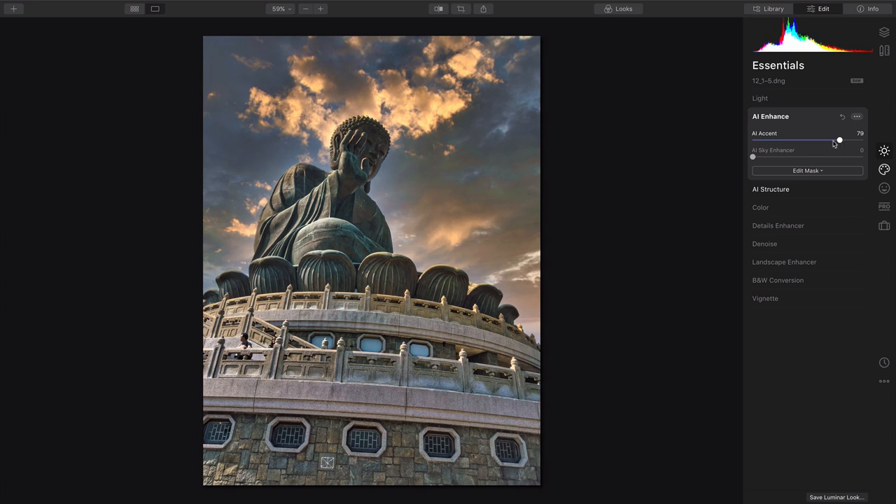
Add Adjustment Layer 1 and raise its AI Structure Amount to about 29
left_click(883, 32)
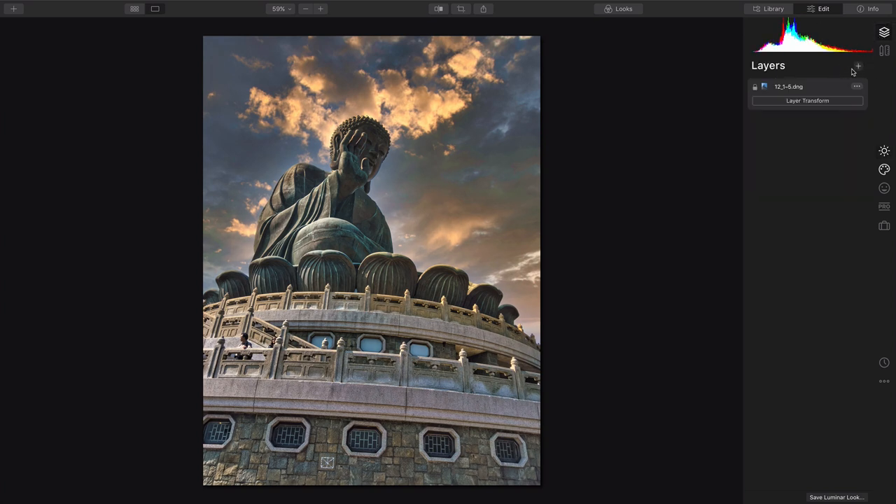
left_click(857, 66)
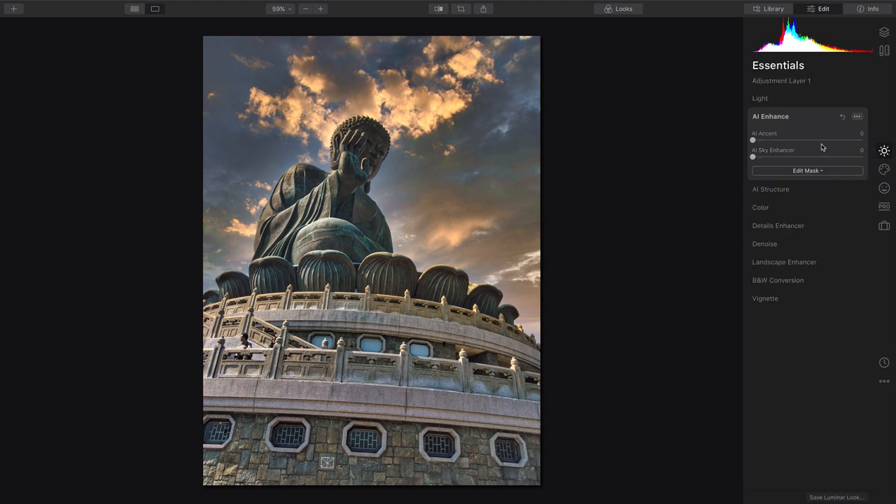
left_click_drag(753, 140, 817, 140)
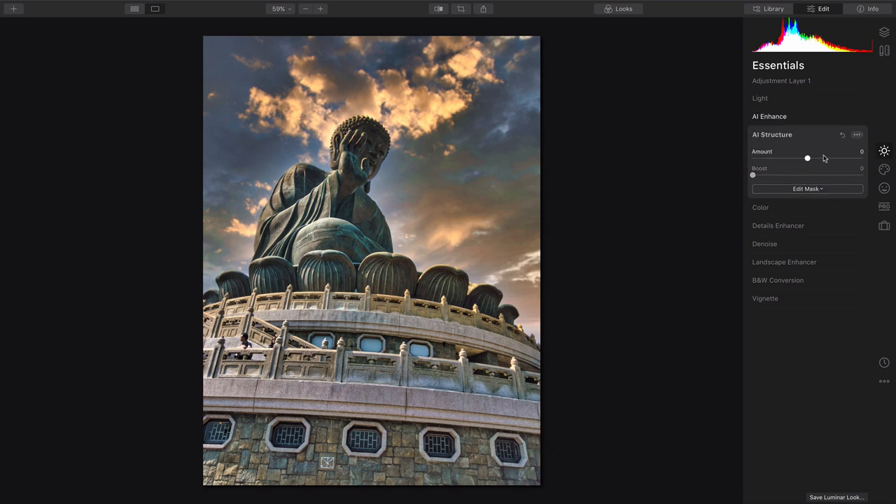
left_click_drag(808, 157, 823, 158)
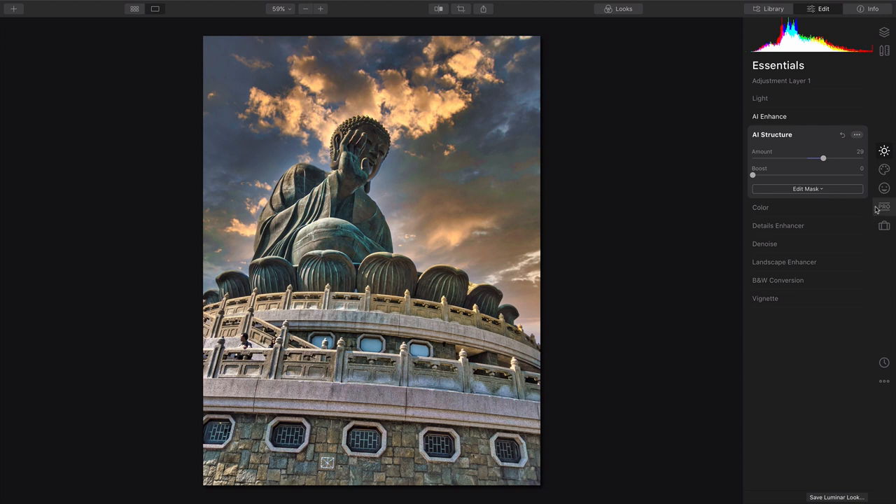
Switch off Adjustment Layer 1 and select the 12_1-5.dng base layer
left_click(882, 51)
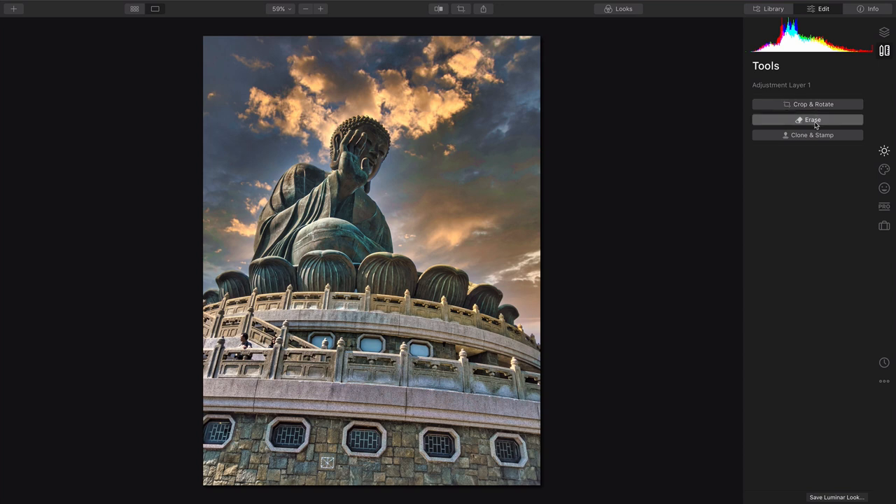
left_click(881, 32)
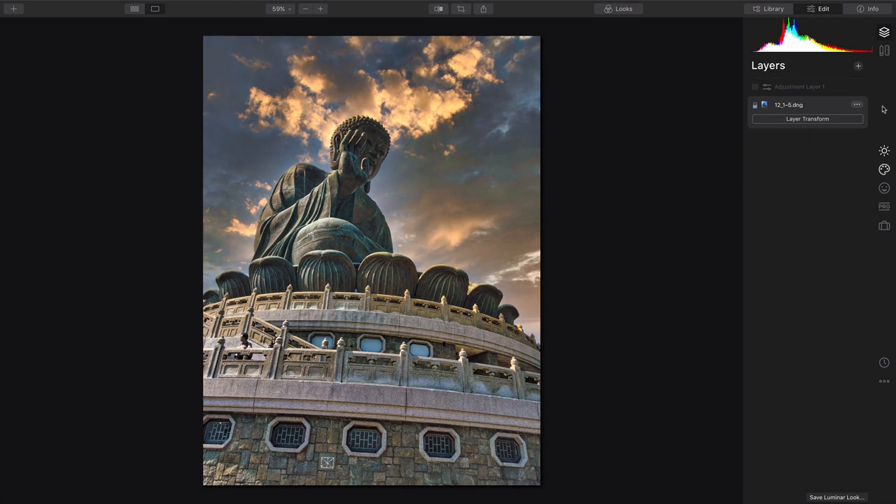
Rotate the base photo to -35 and scale it to 59 in Lens & Geometry
left_click(888, 47)
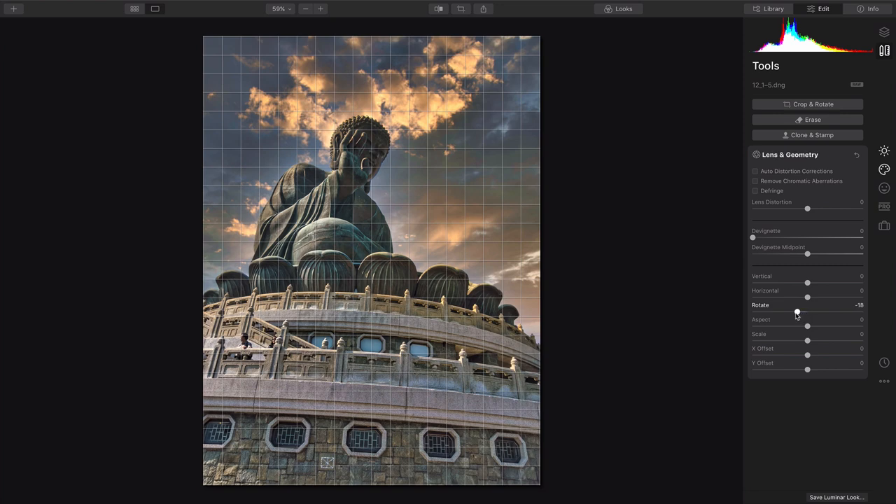
left_click_drag(797, 312, 784, 311)
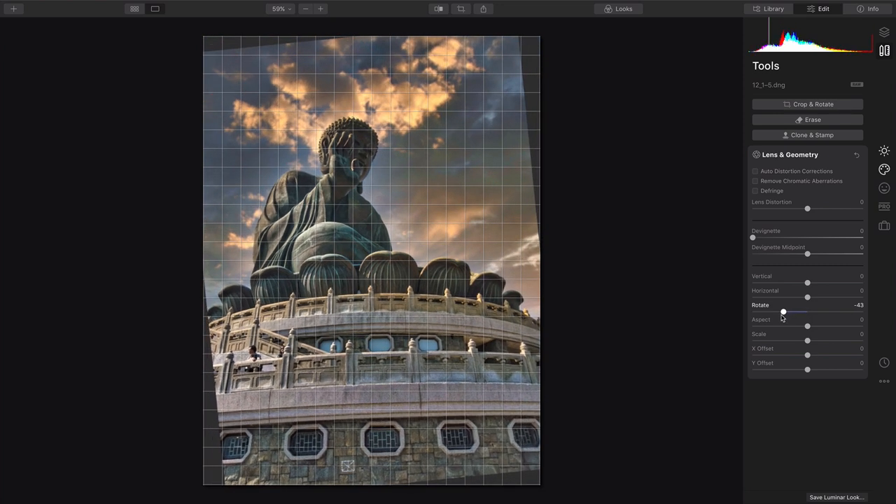
left_click_drag(783, 312, 788, 311)
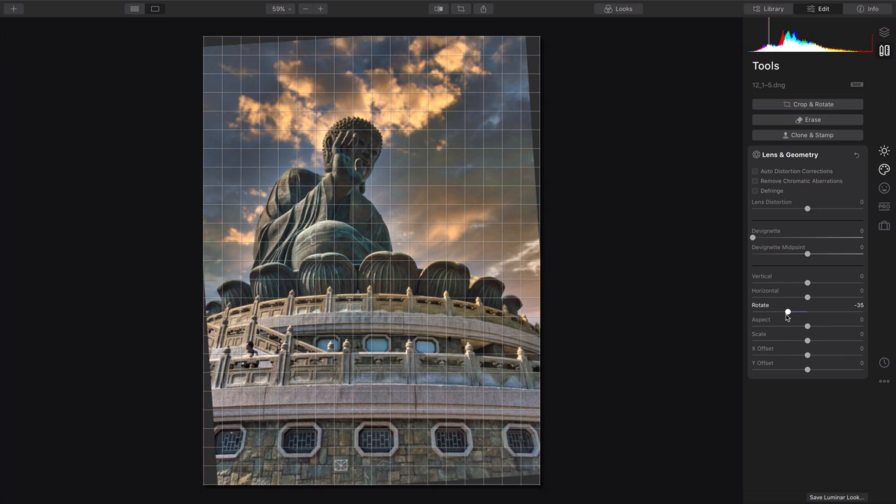
mouse_move(875, 315)
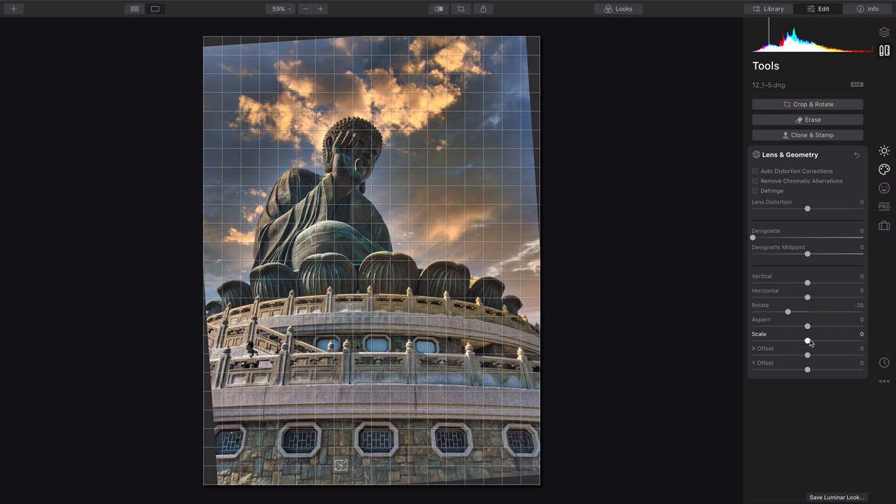
left_click_drag(808, 341, 825, 341)
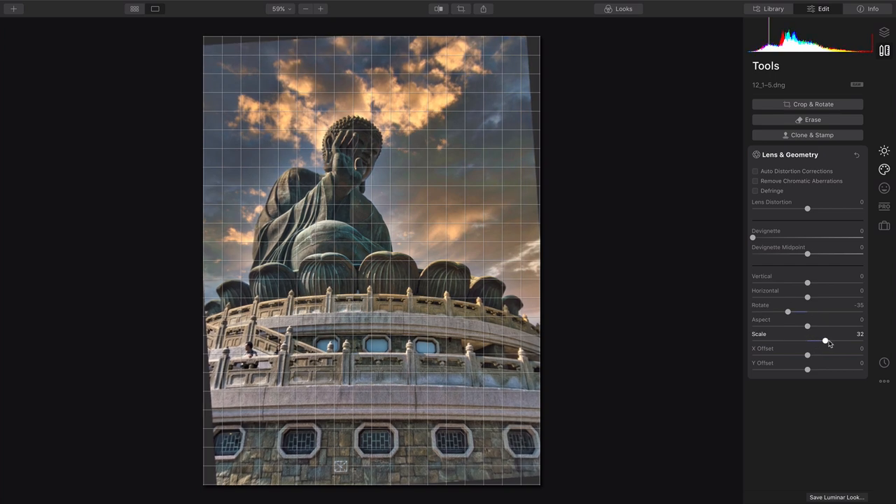
left_click_drag(826, 342, 841, 341)
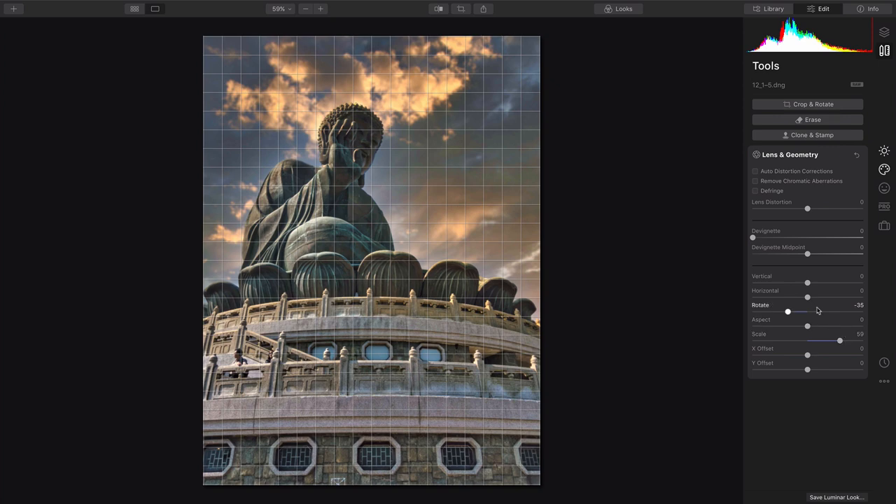
Leave Horizontal perspective unchanged and set Vertical perspective to -5
left_click_drag(807, 297, 803, 297)
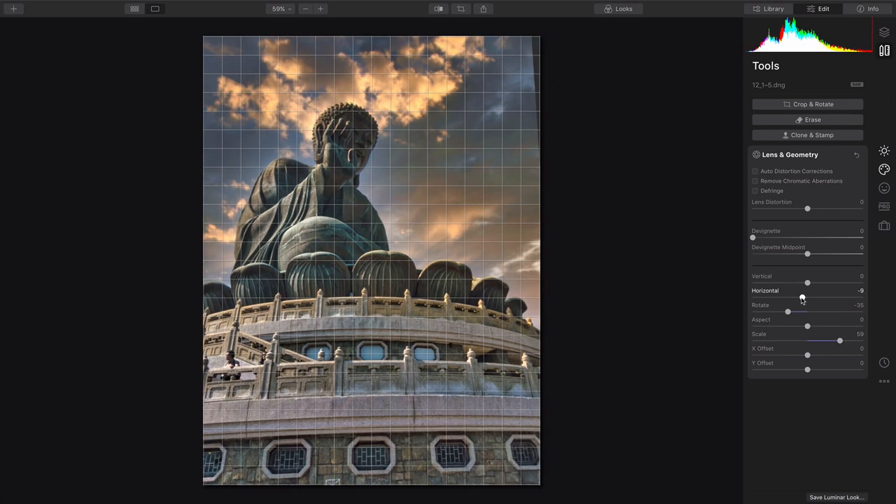
left_click_drag(803, 298, 808, 298)
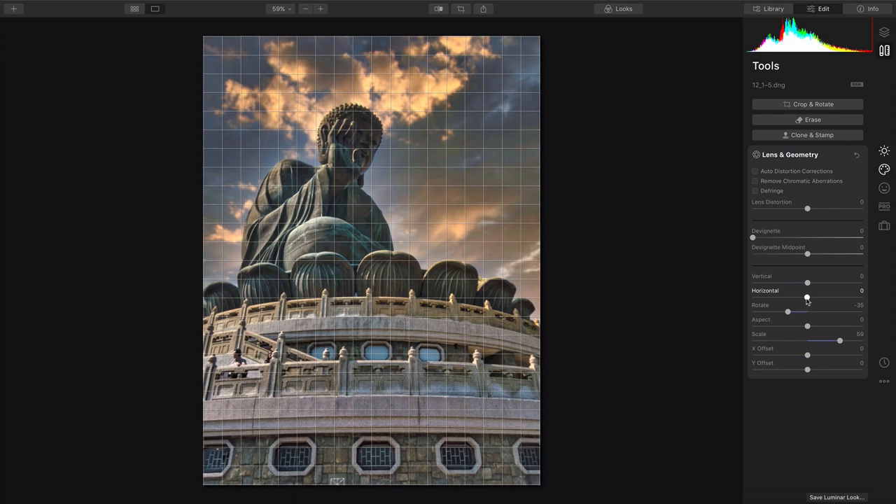
left_click_drag(807, 283, 804, 283)
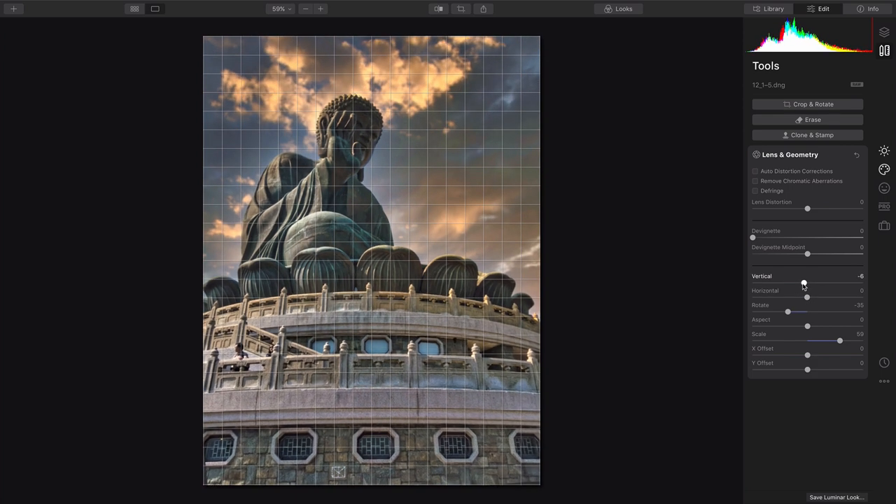
left_click_drag(804, 282, 806, 283)
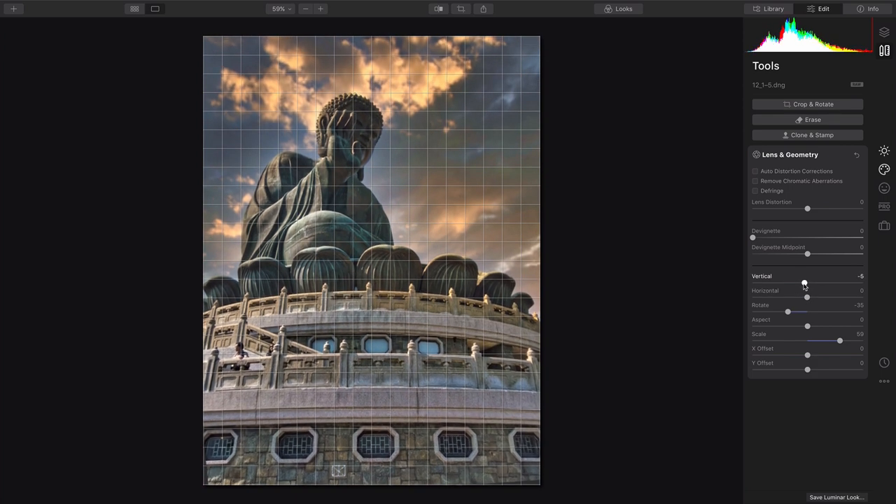
left_click_drag(804, 283, 805, 283)
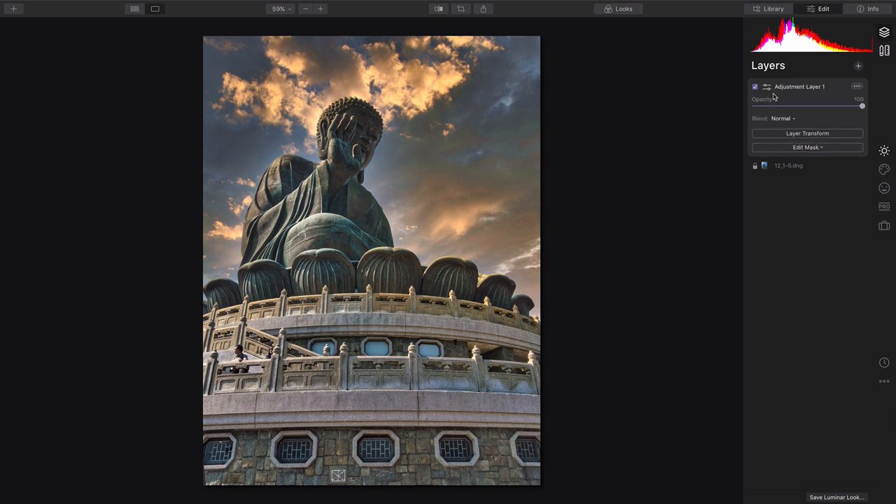
Set Landscape Enhancer Dehaze to about 1 and Golden Hour to about 7
left_click(884, 150)
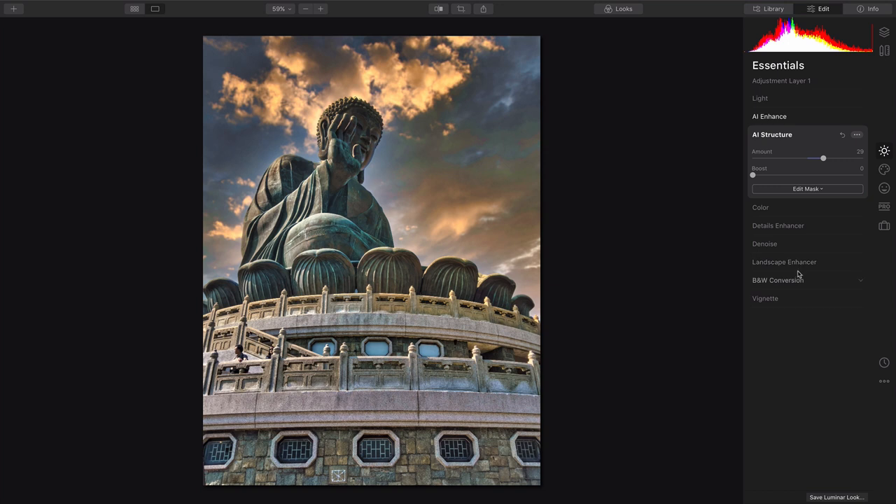
left_click(784, 262)
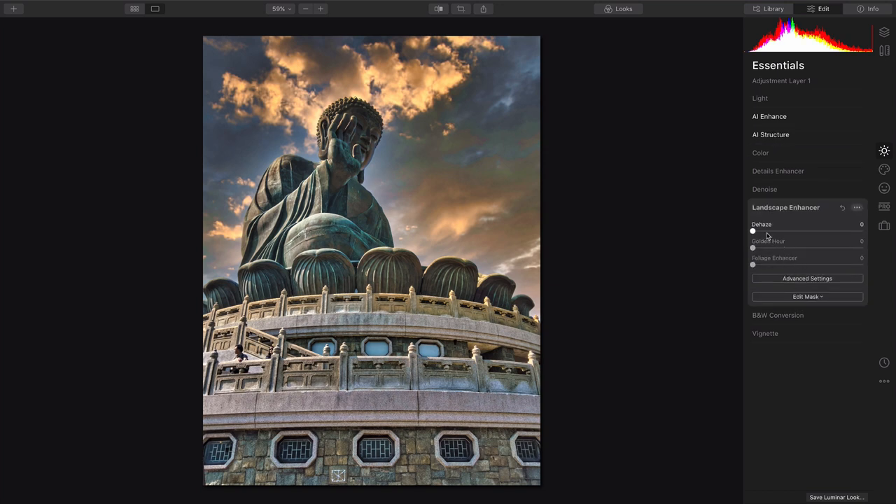
left_click_drag(753, 231, 781, 231)
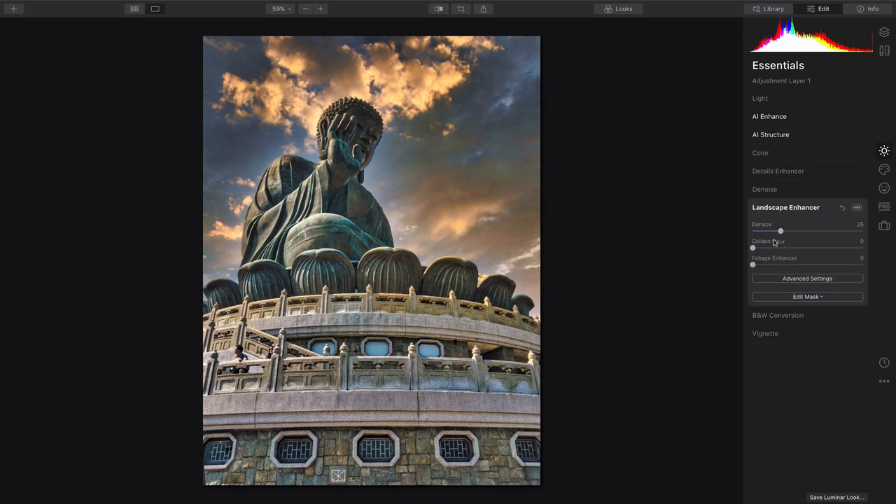
left_click_drag(753, 248, 768, 248)
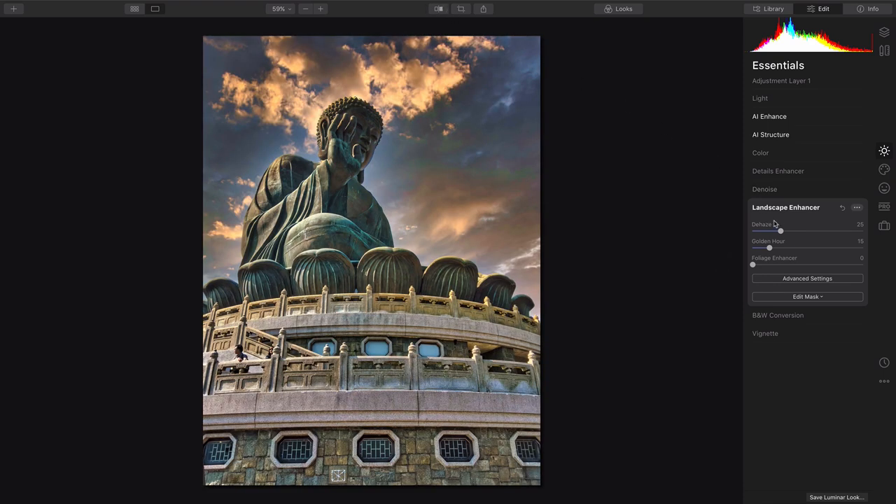
left_click_drag(781, 231, 753, 231)
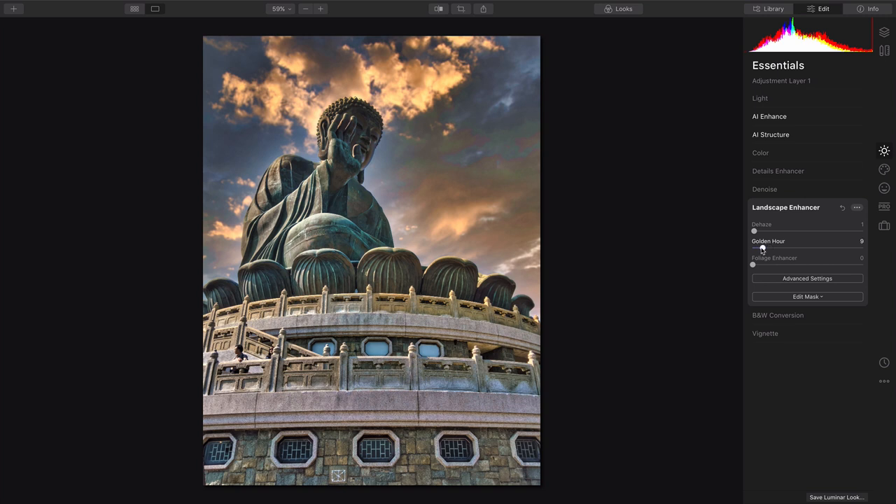
left_click_drag(767, 249, 760, 249)
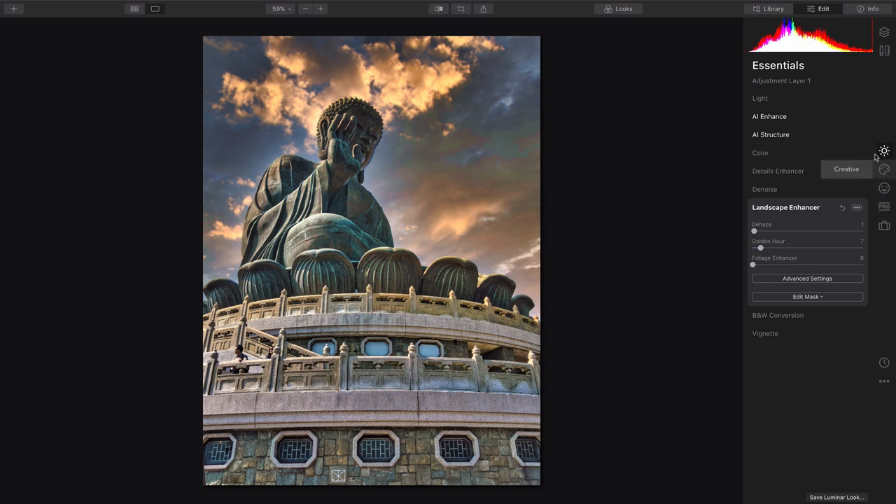
Turn AI Structure negative to soften detail and add a small Boost
left_click(771, 134)
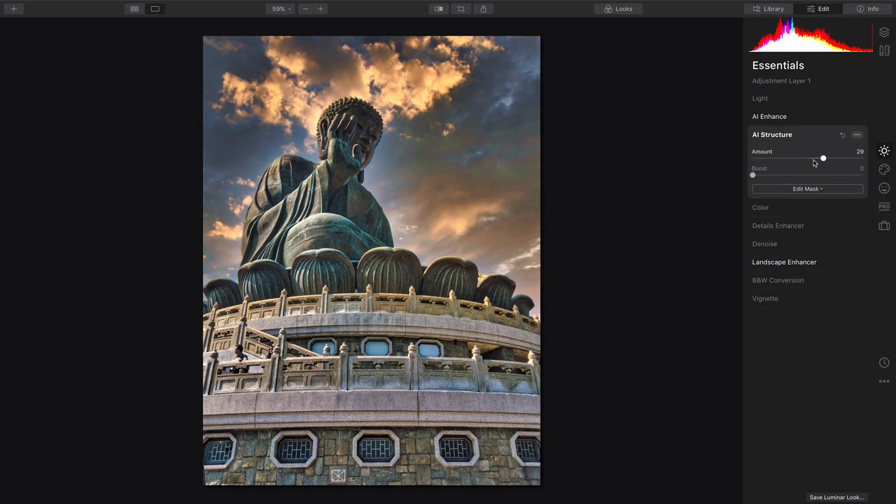
left_click_drag(823, 158, 791, 158)
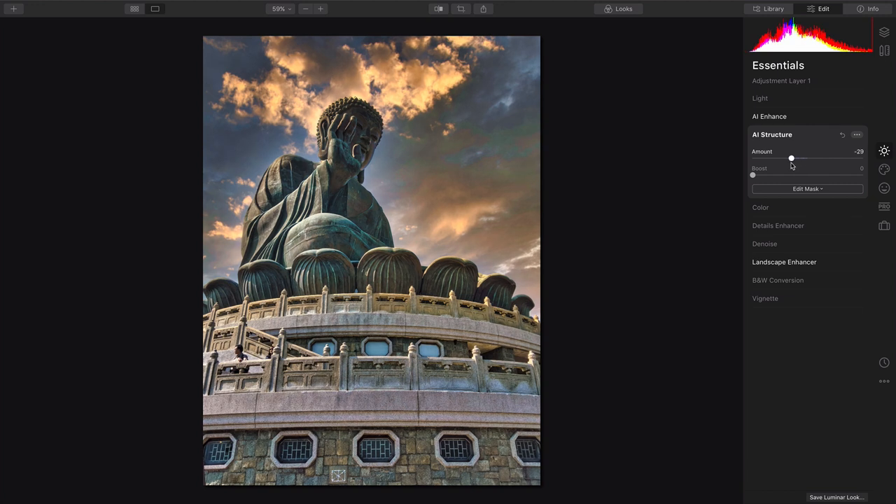
left_click_drag(791, 158, 787, 159)
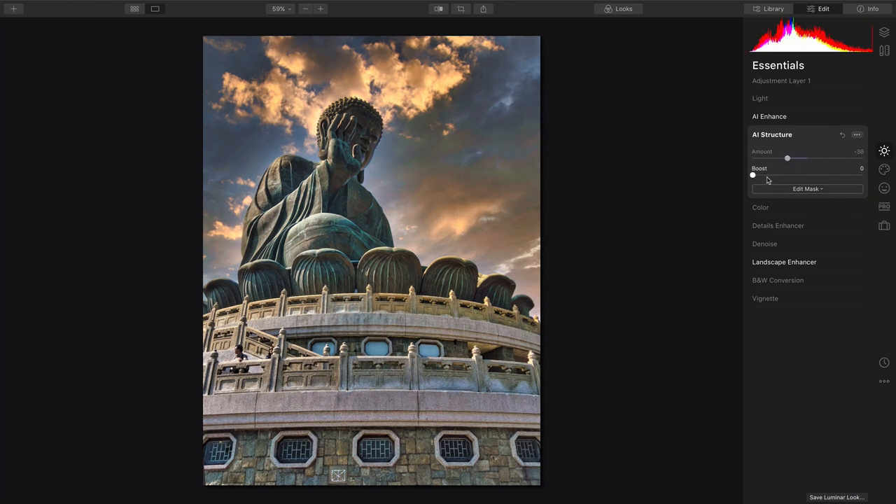
left_click_drag(753, 175, 763, 175)
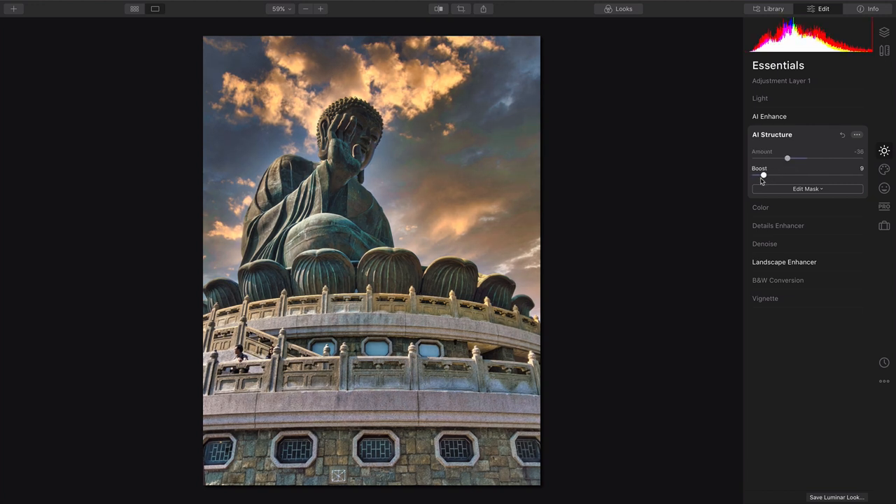
Lower AI Enhance's AI Accent to about 23
left_click(769, 117)
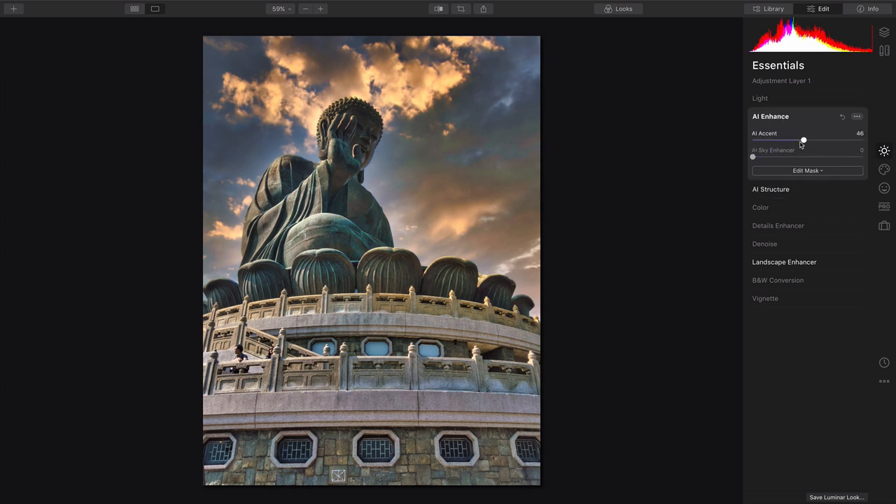
left_click_drag(804, 140, 761, 140)
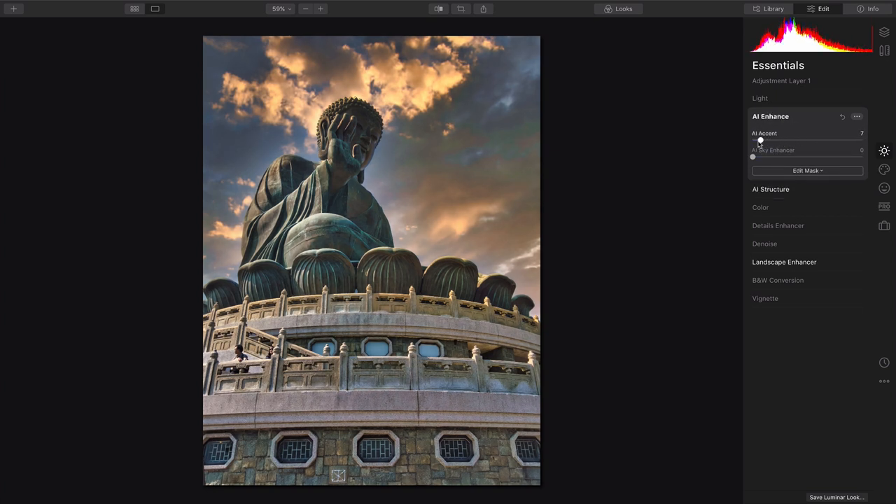
left_click_drag(761, 140, 769, 140)
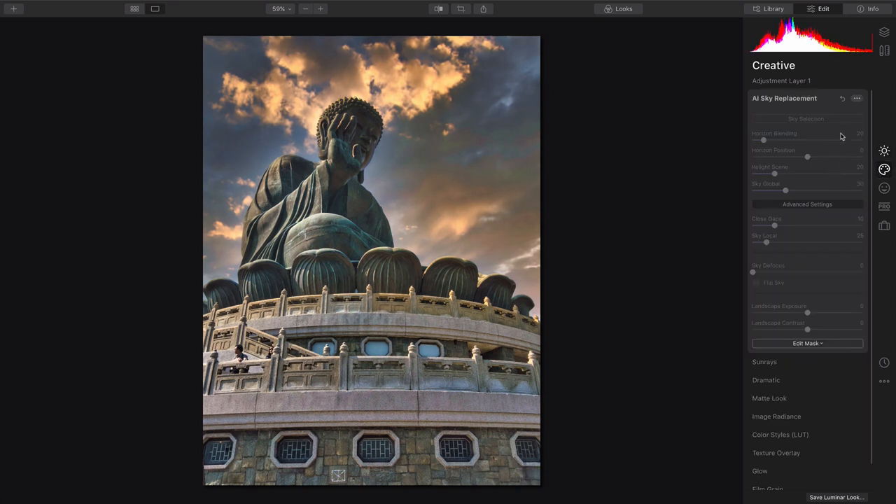
mouse_move(885, 170)
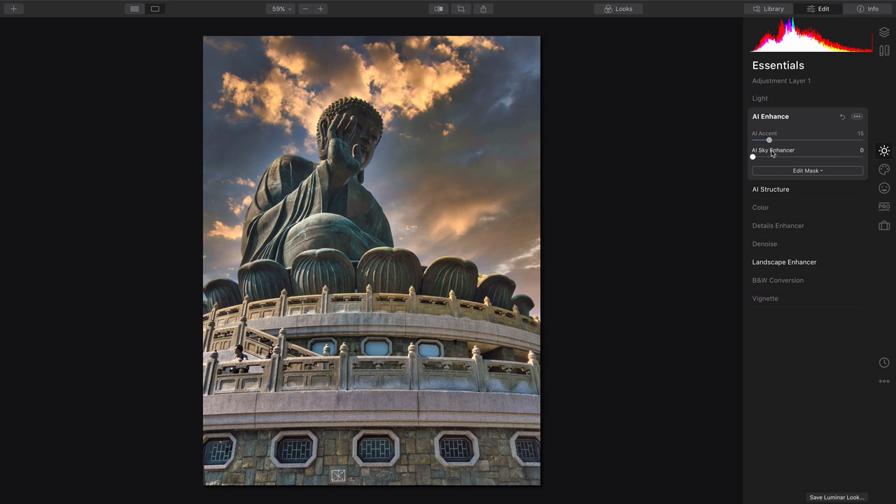
left_click_drag(769, 140, 778, 139)
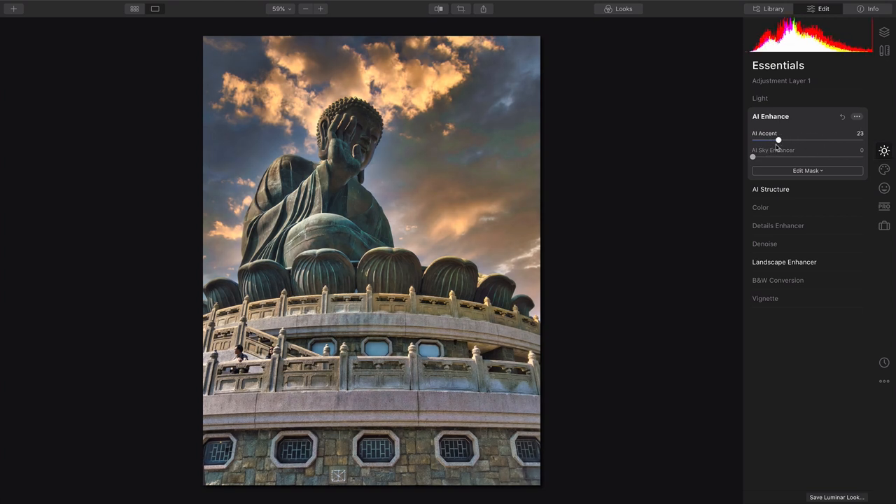
Push AI Structure to -72 with Boost 13 and raise Golden Hour to 22
left_click(771, 189)
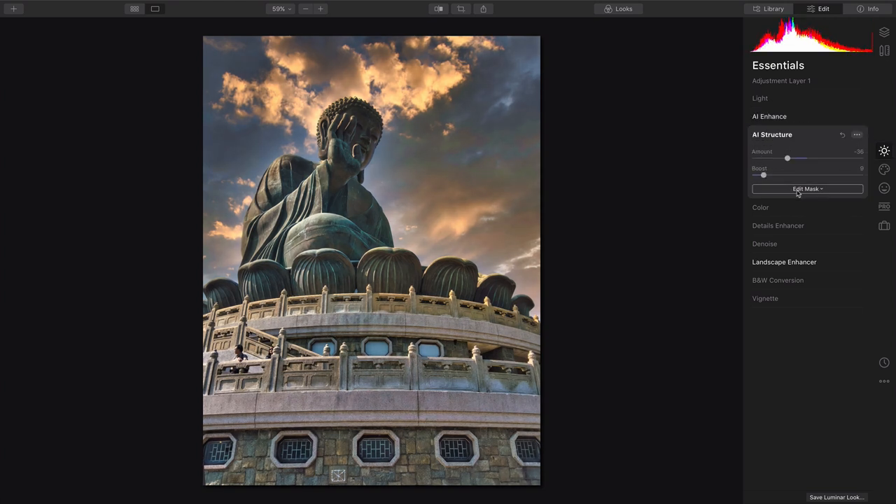
left_click_drag(787, 157, 769, 158)
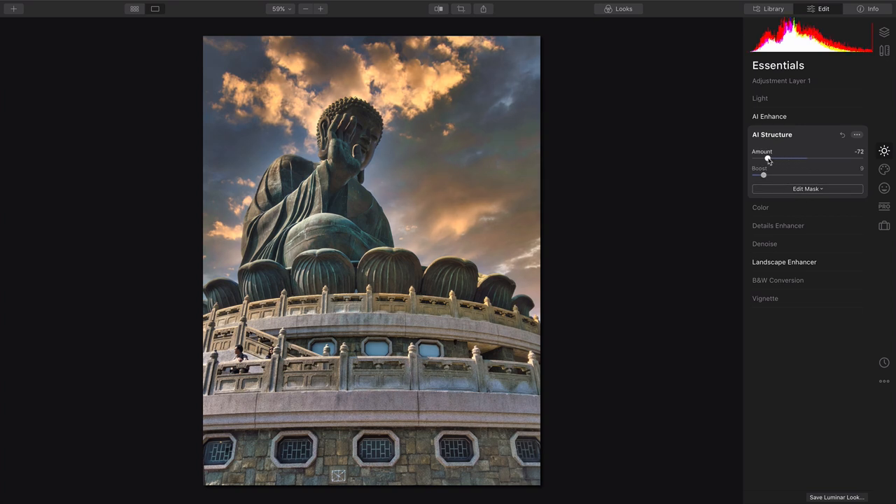
left_click_drag(763, 175, 769, 175)
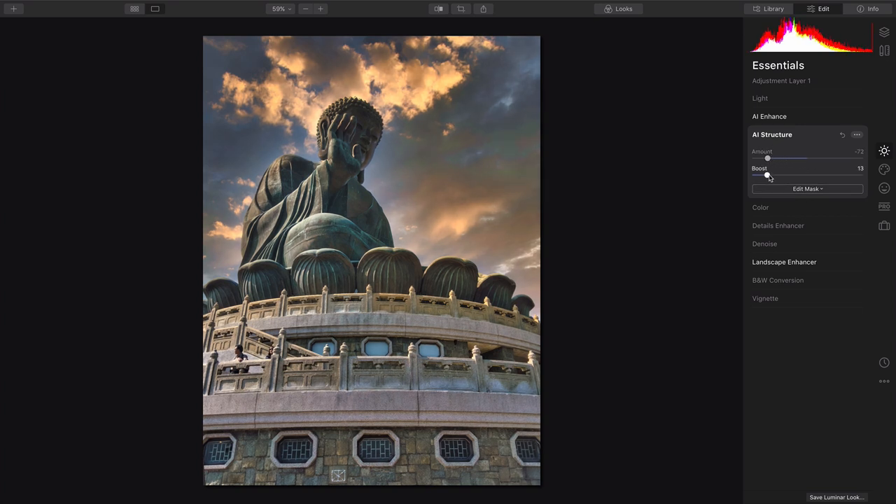
left_click(785, 255)
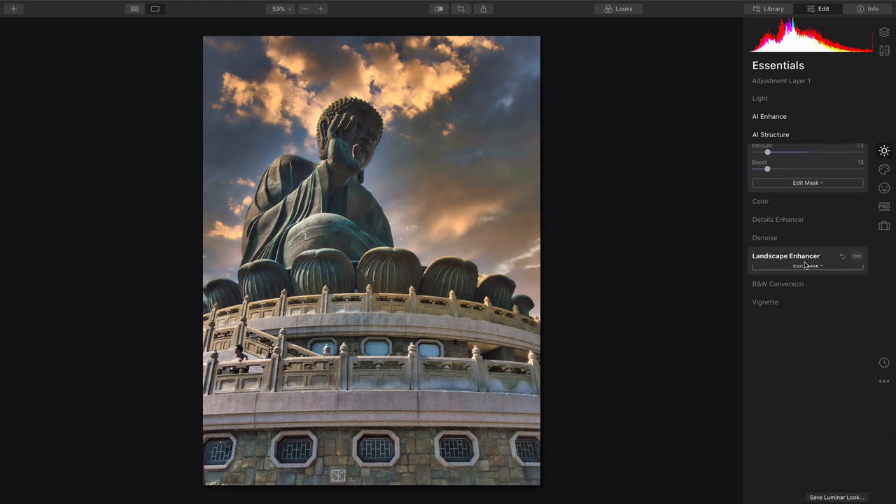
left_click(786, 256)
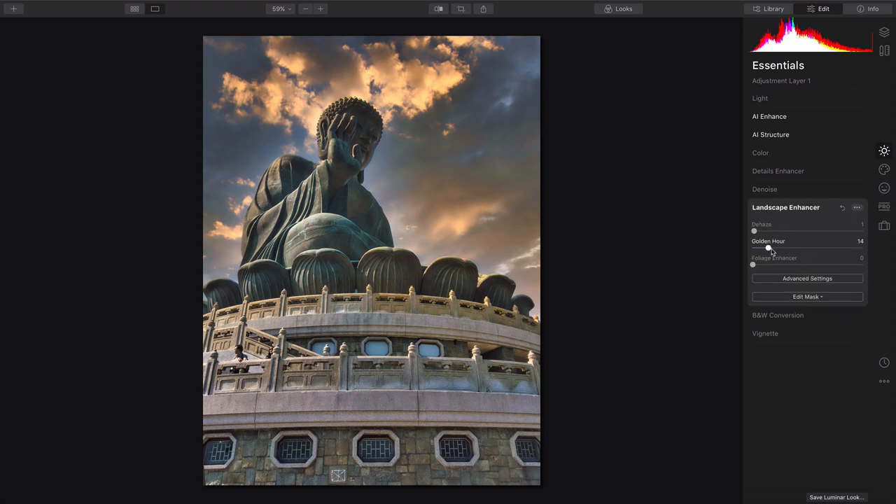
left_click_drag(768, 248, 778, 248)
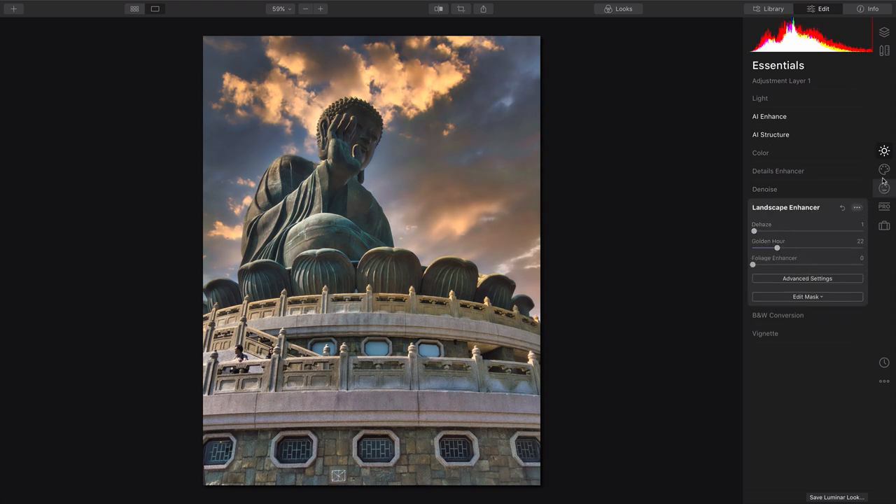
Select the base photo layer in the Layers panel and open AI Sky Replacement's sky list
left_click(886, 33)
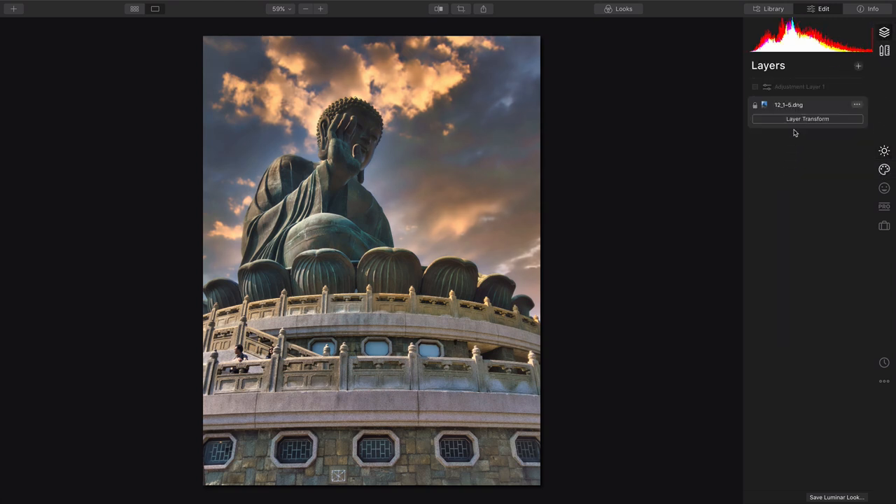
left_click(884, 151)
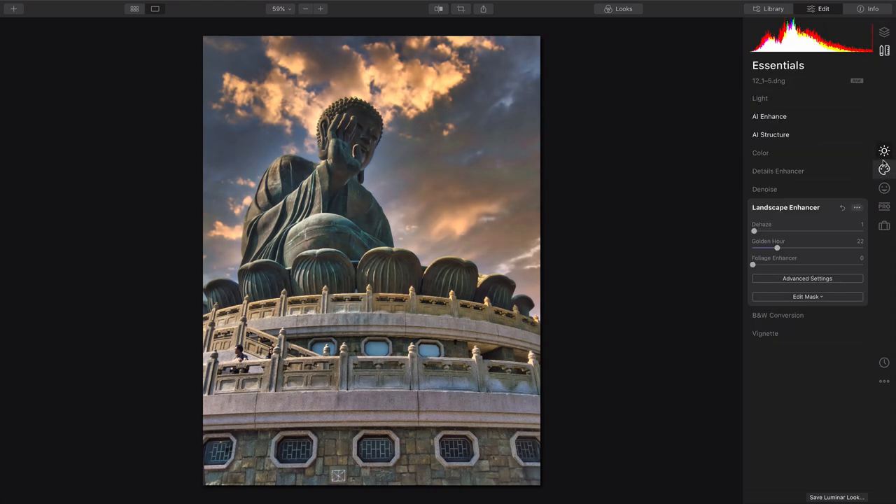
left_click_drag(755, 231, 772, 231)
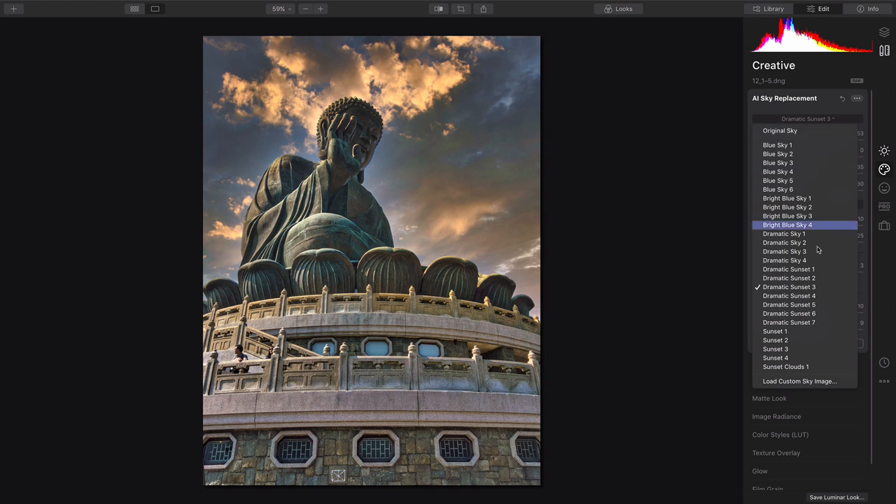
Replace the sky with Sunset 4 after briefly trying Sunset 1
left_click(775, 331)
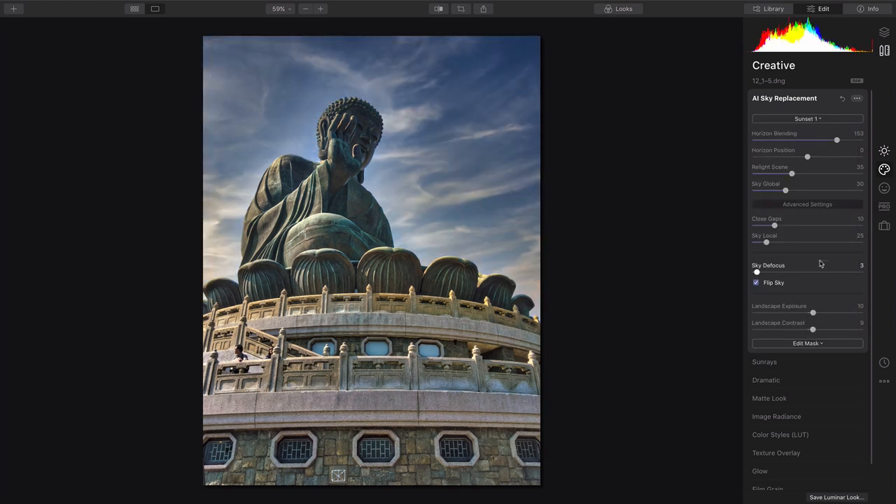
left_click(807, 118)
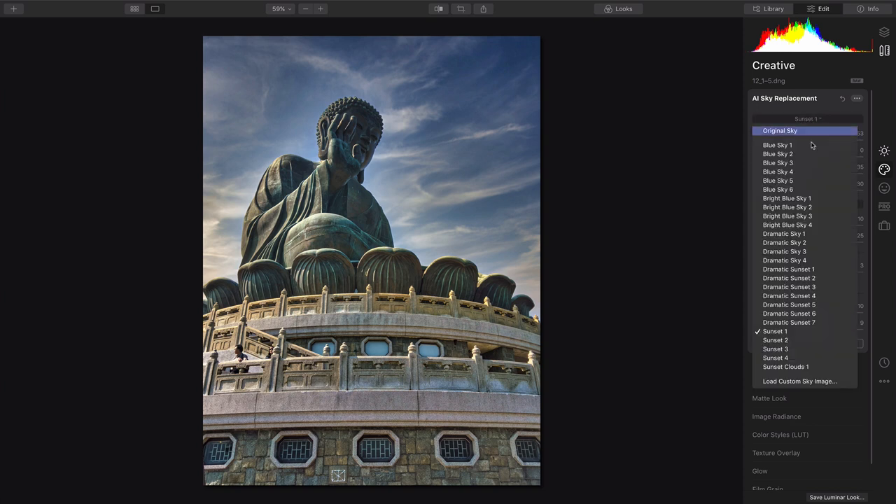
left_click(776, 358)
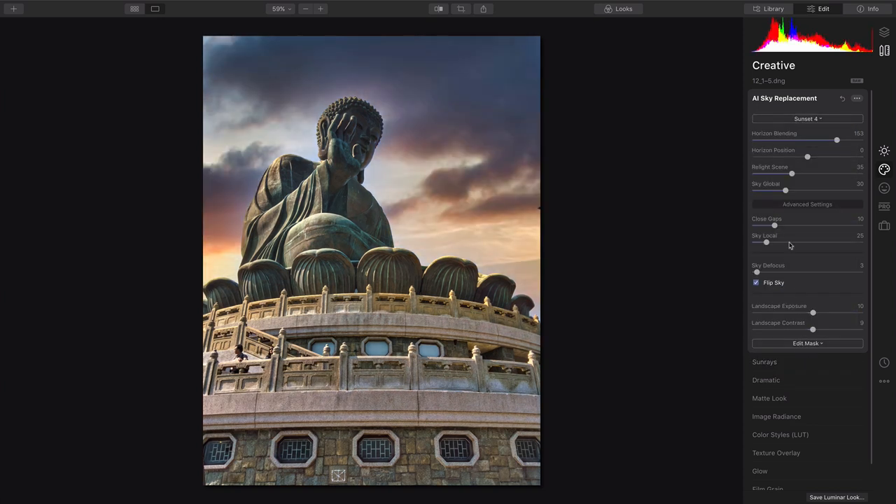
Set Relight Scene to 43 and lower Horizon Position to about -14
left_click_drag(792, 173, 821, 173)
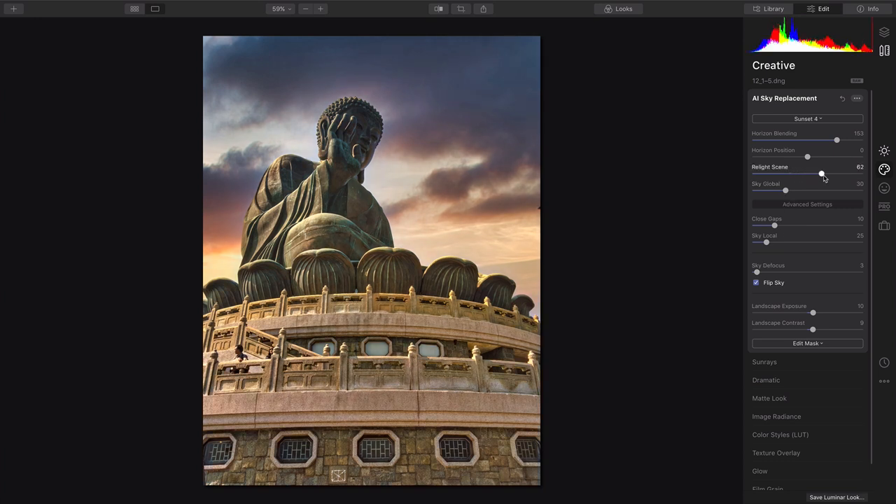
left_click_drag(822, 173, 801, 173)
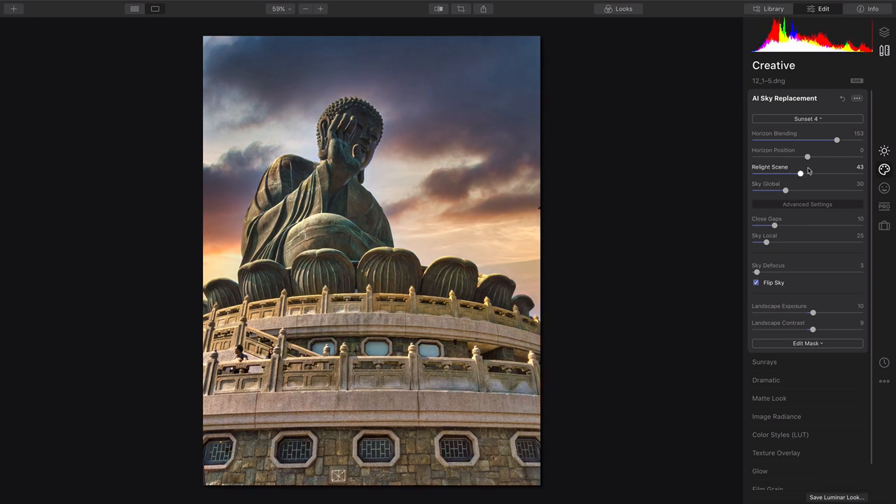
left_click_drag(807, 156, 815, 156)
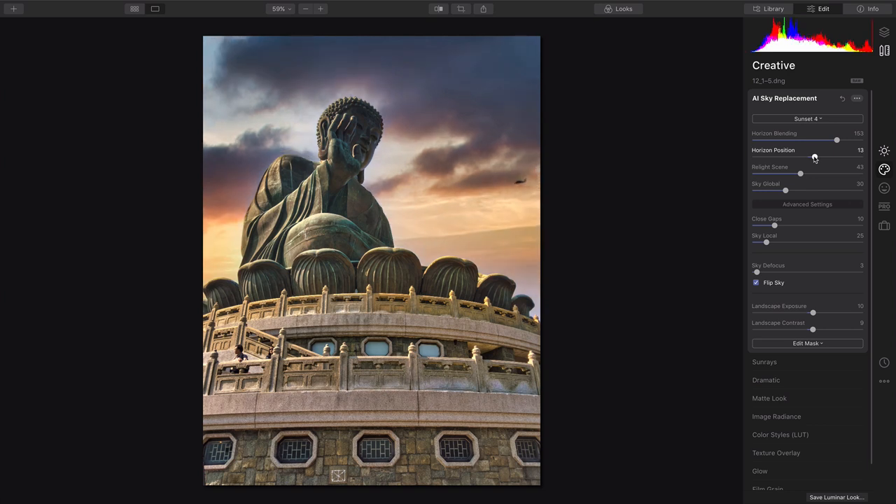
left_click_drag(815, 156, 797, 157)
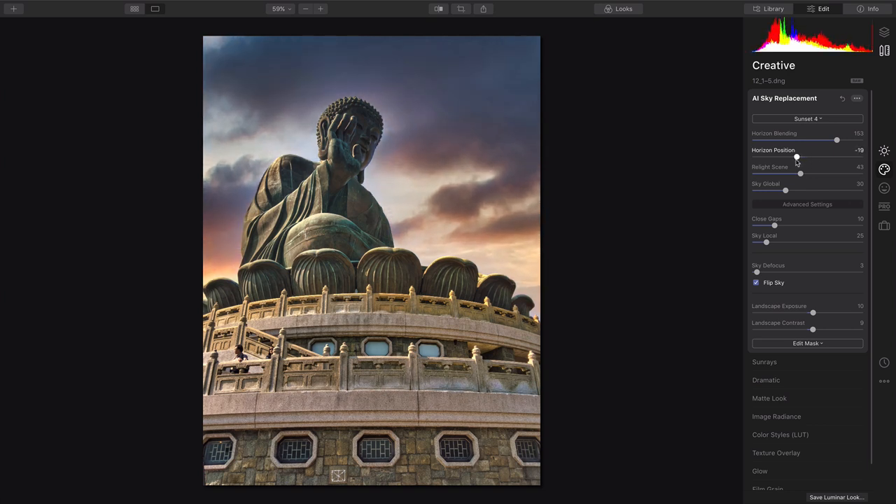
left_click_drag(796, 157, 800, 157)
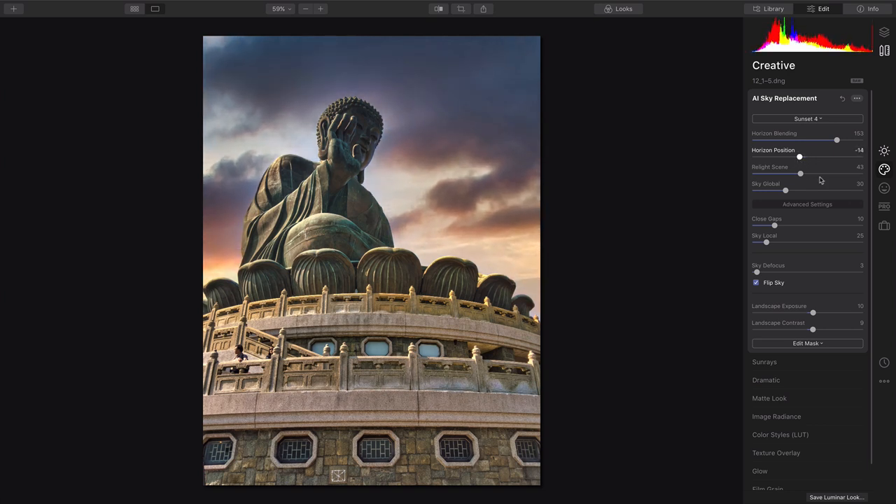